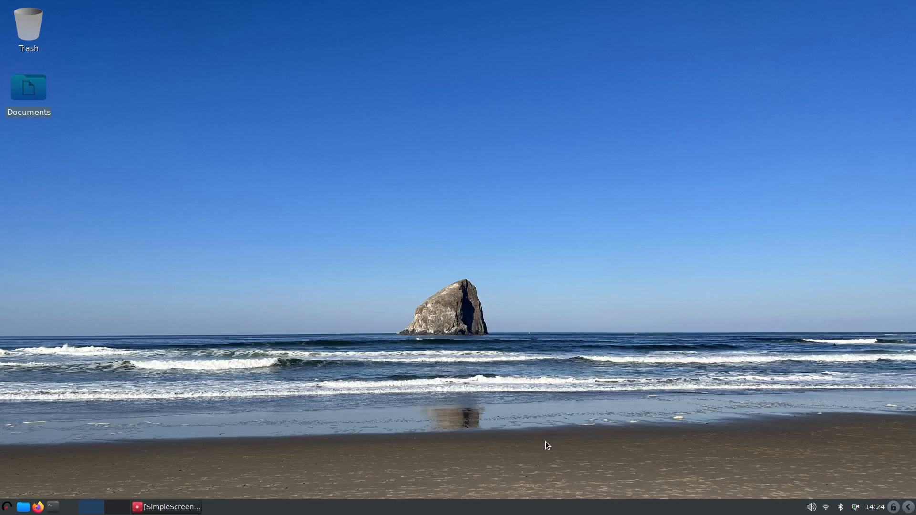
mouse_move(548, 485)
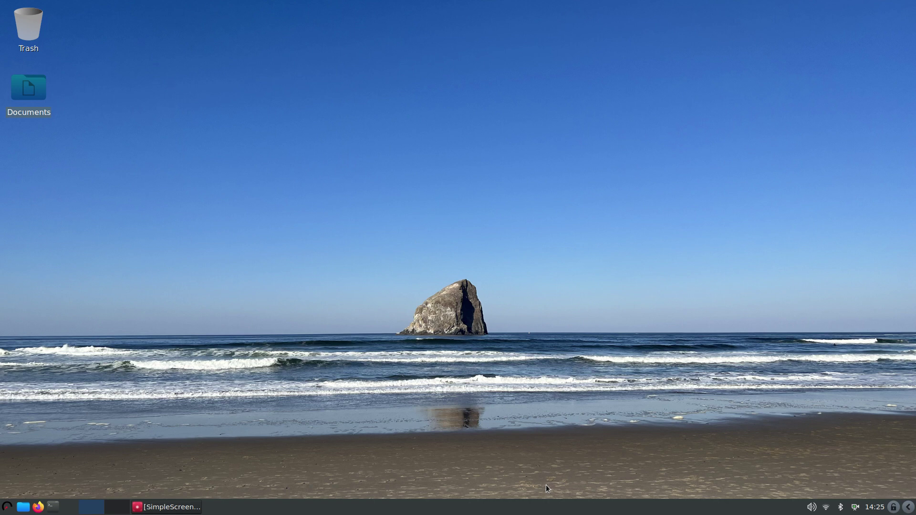
mouse_move(795, 443)
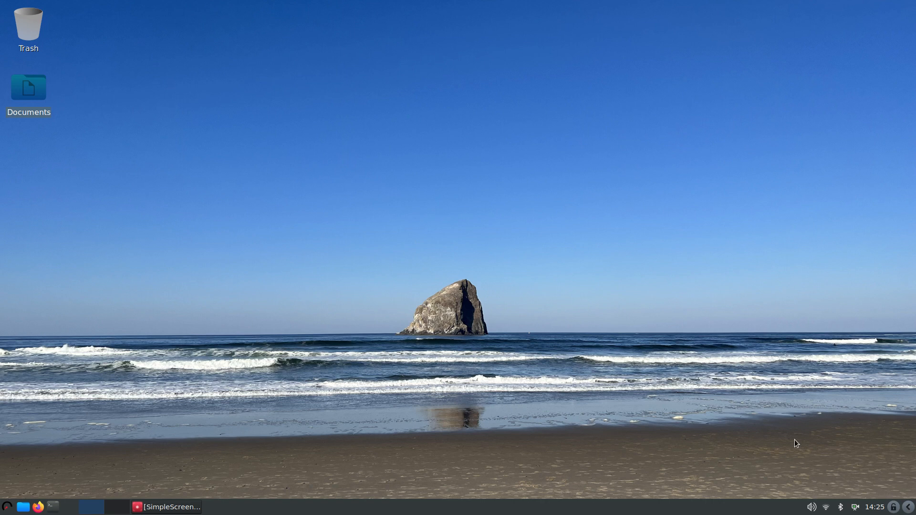
mouse_move(632, 459)
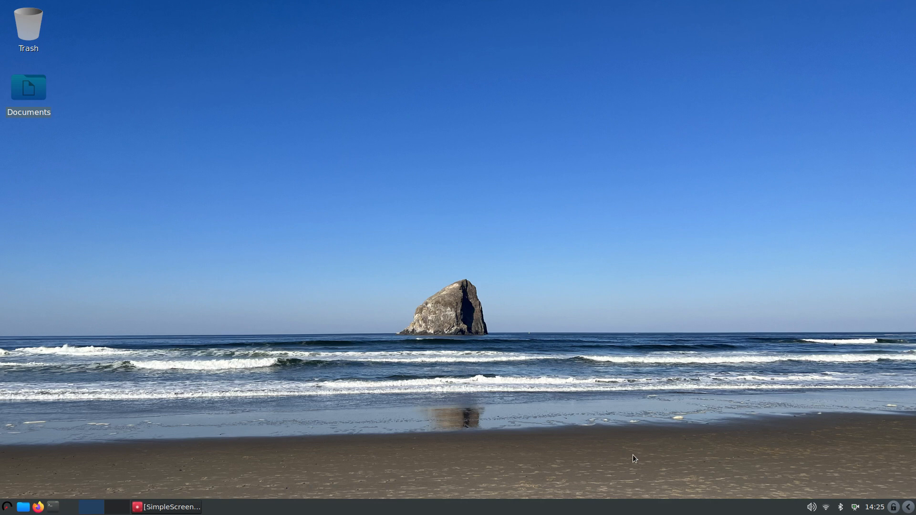
mouse_move(645, 455)
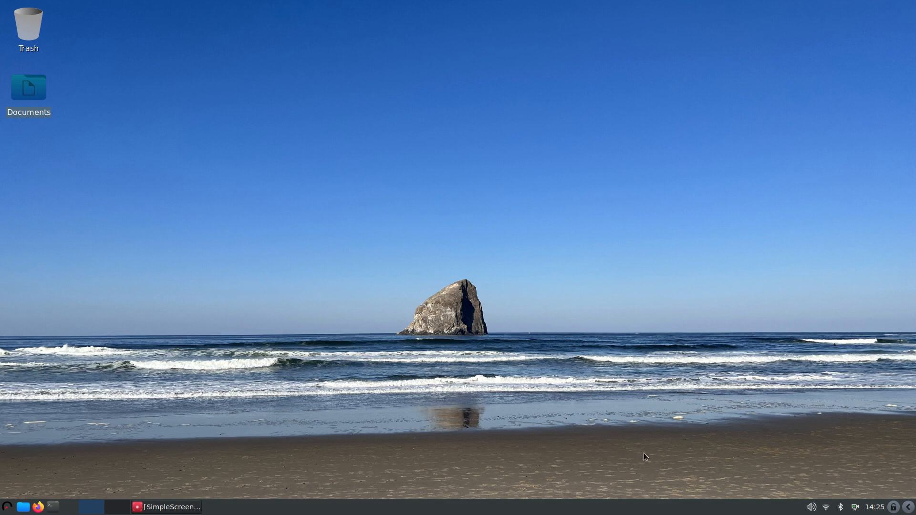
mouse_move(636, 455)
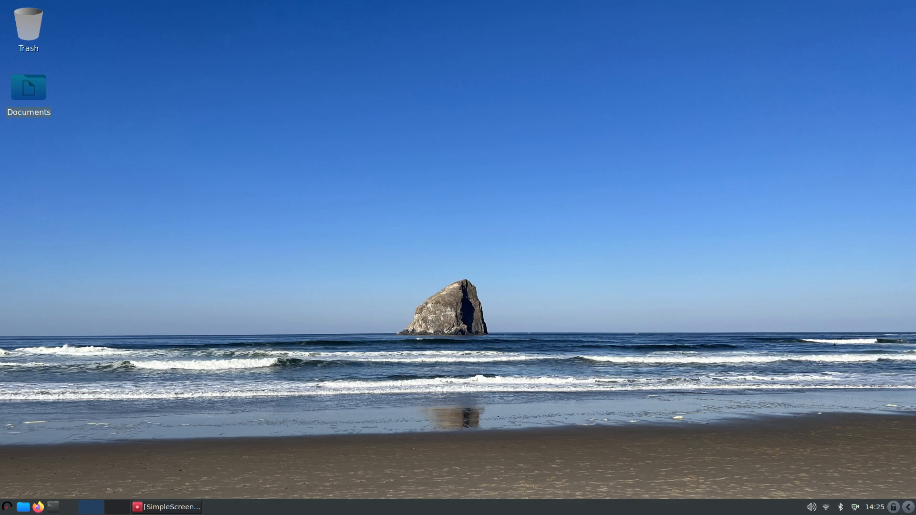
Launch Firefox and load the DistroWatch home page from its bookmark
click(38, 507)
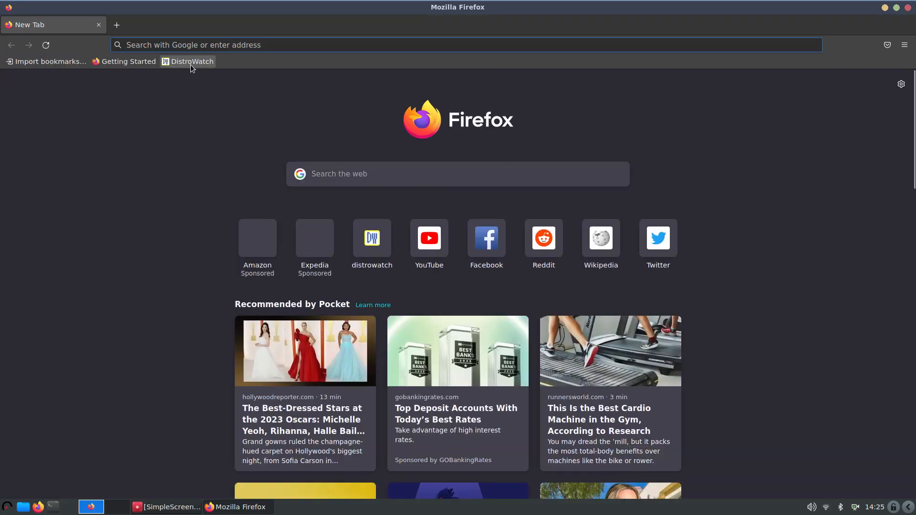
click(191, 61)
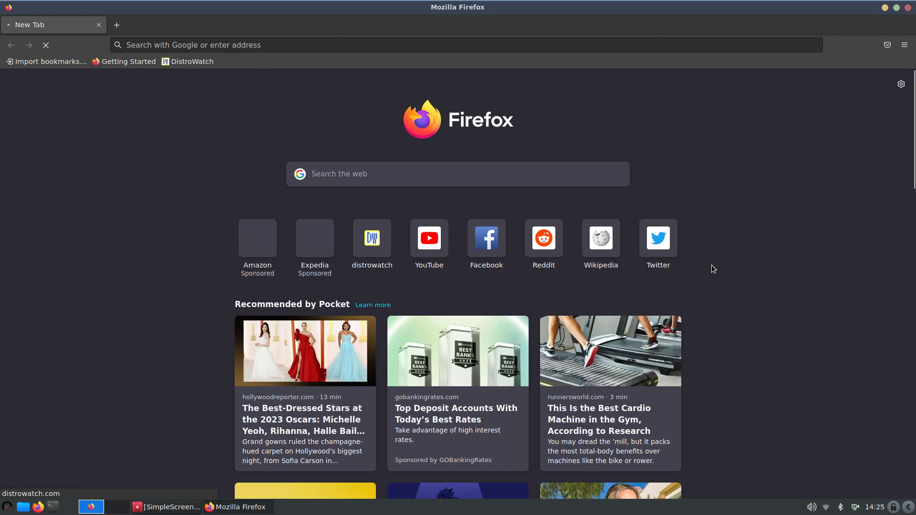
click(192, 61)
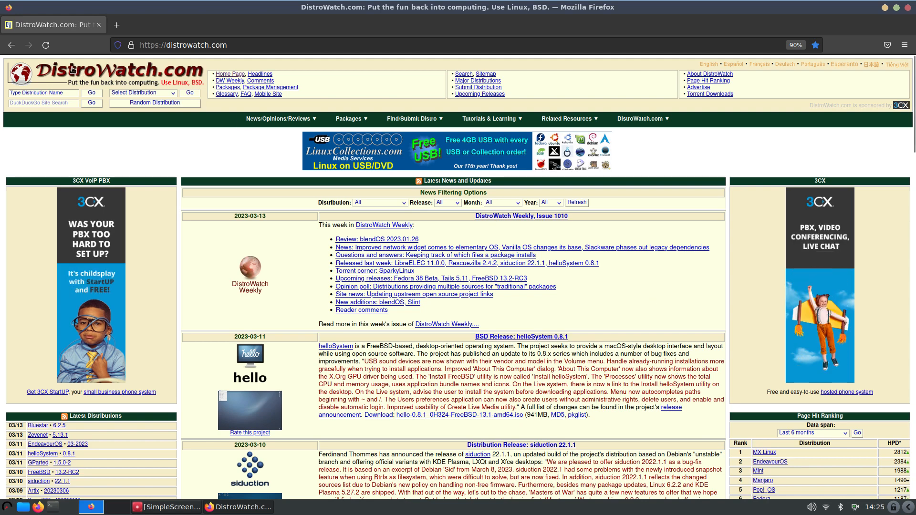
Scroll down the Page Hit Ranking list until wattOS appears at rank 100
scroll(down, 3)
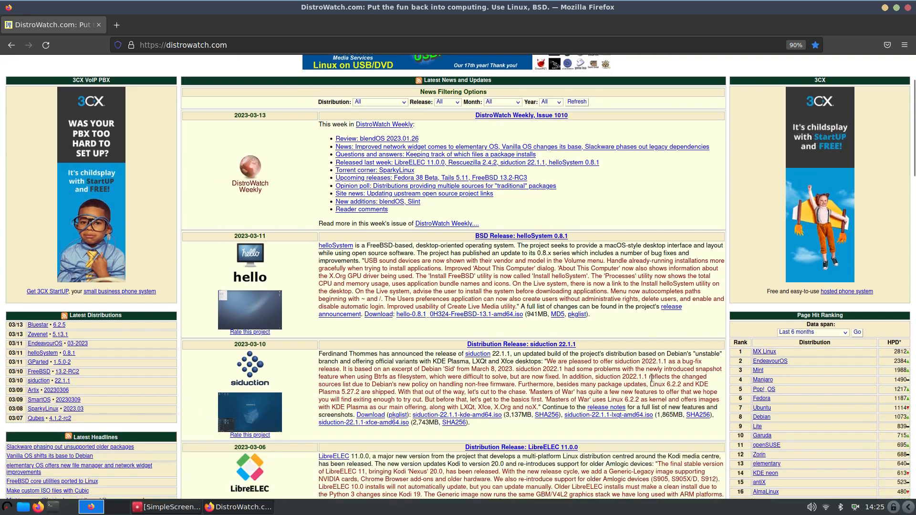
scroll(down, 3)
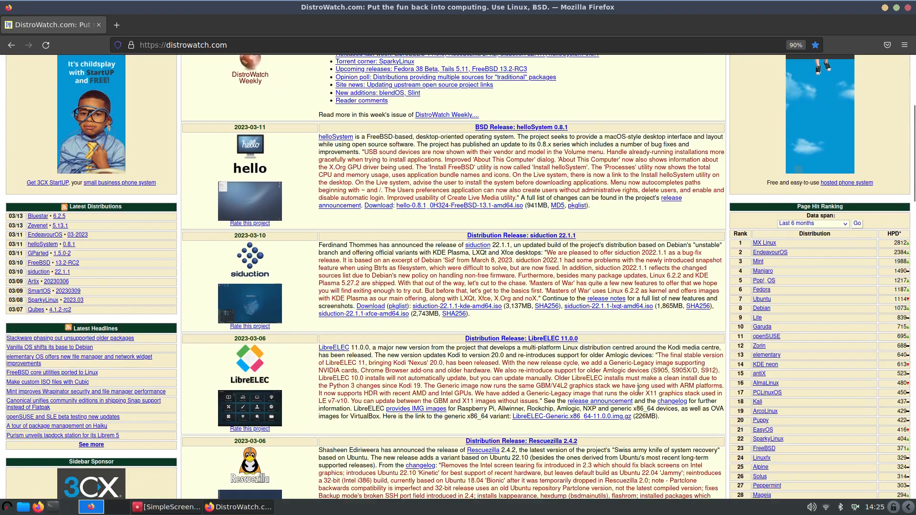
scroll(down, 3)
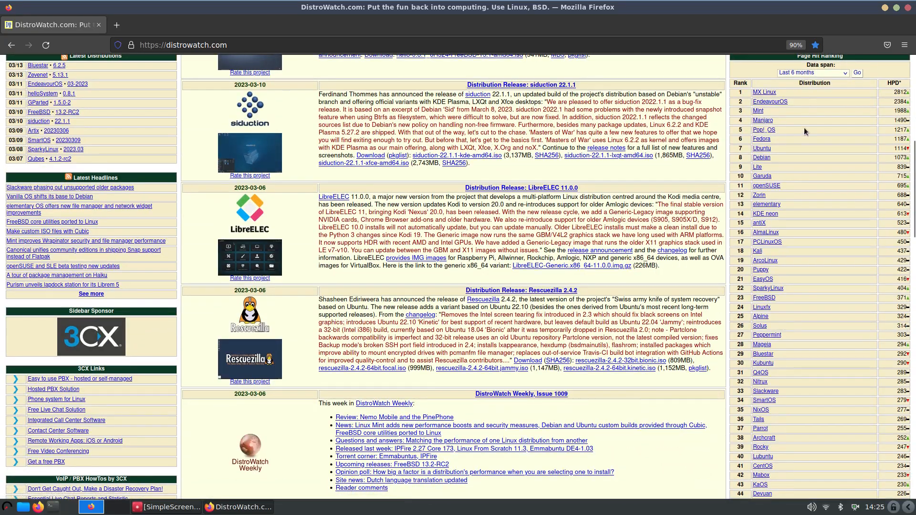
scroll(down, 3)
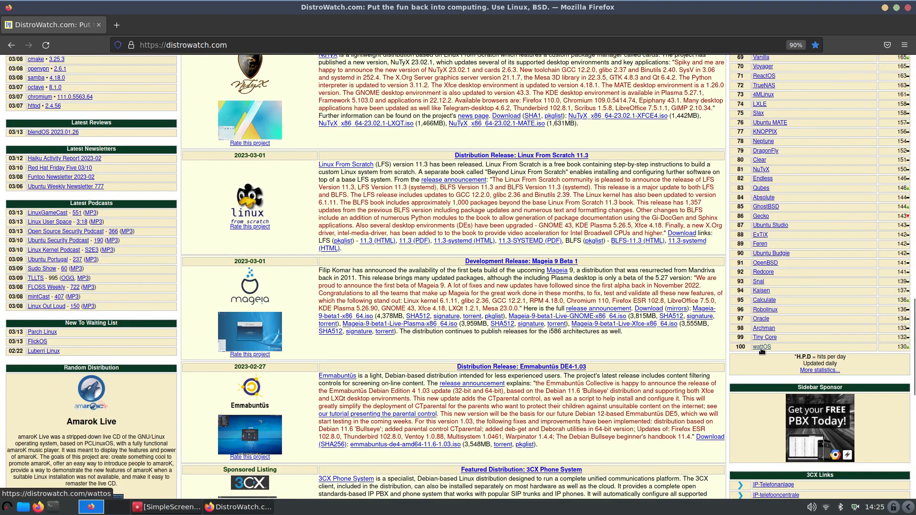
View the wattOS distribution page with its Debian base, LXDE desktop and 7.91 rating
click(762, 347)
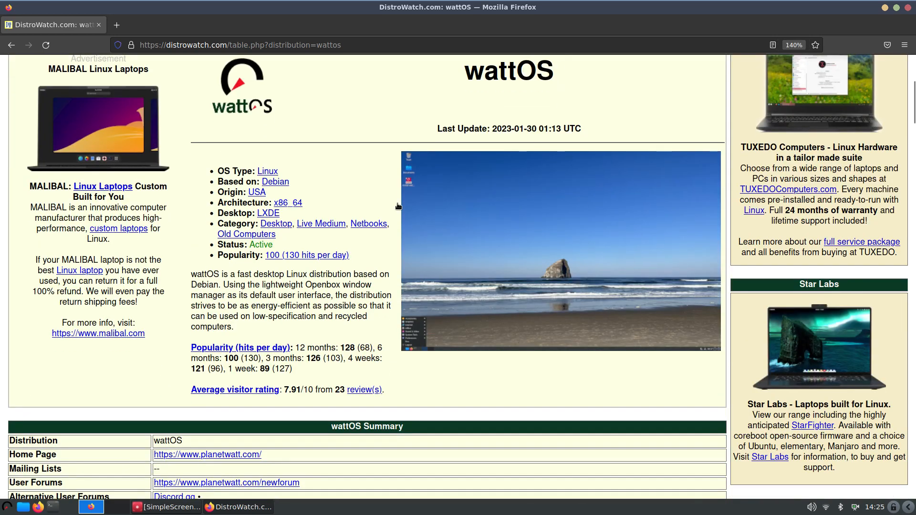
mouse_move(257, 197)
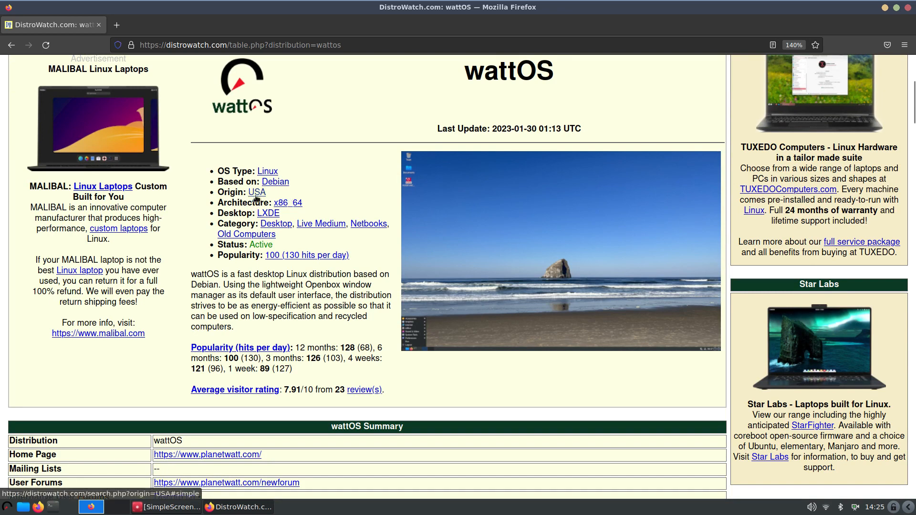
mouse_move(282, 218)
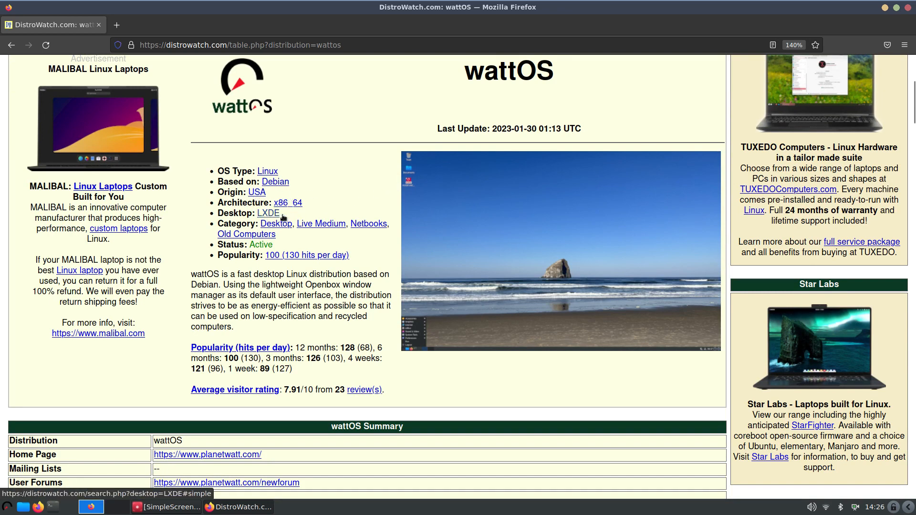
mouse_move(420, 182)
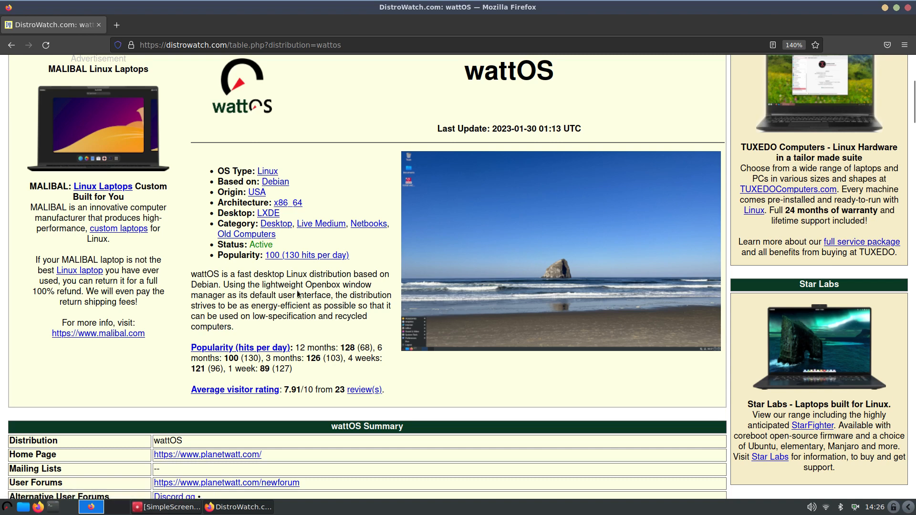
mouse_move(279, 298)
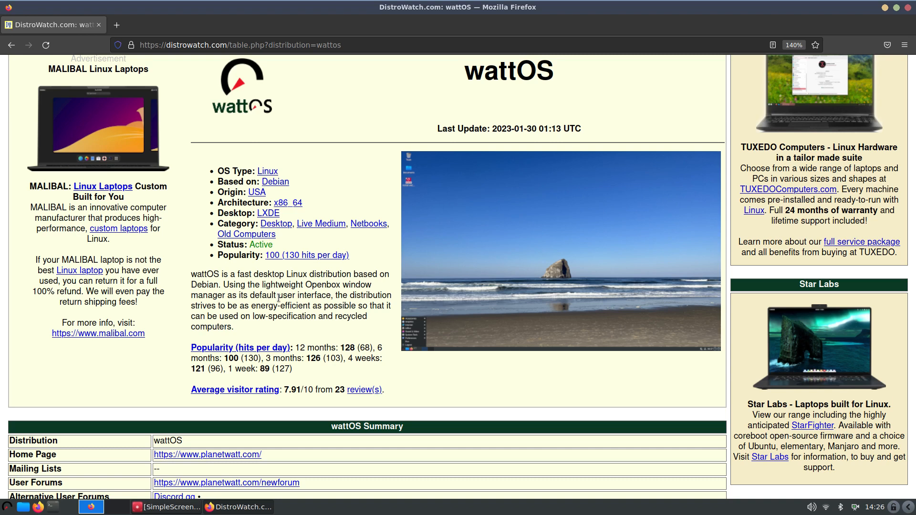
scroll(down, 3)
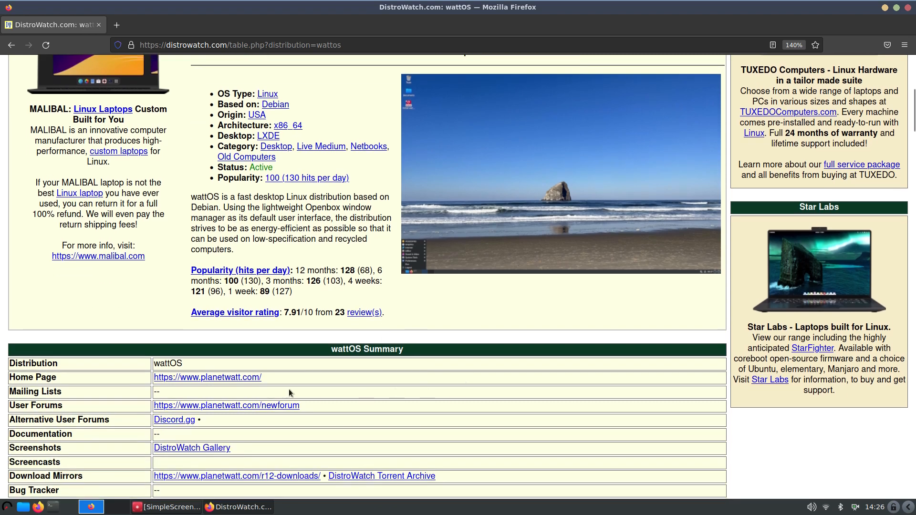
mouse_move(230, 387)
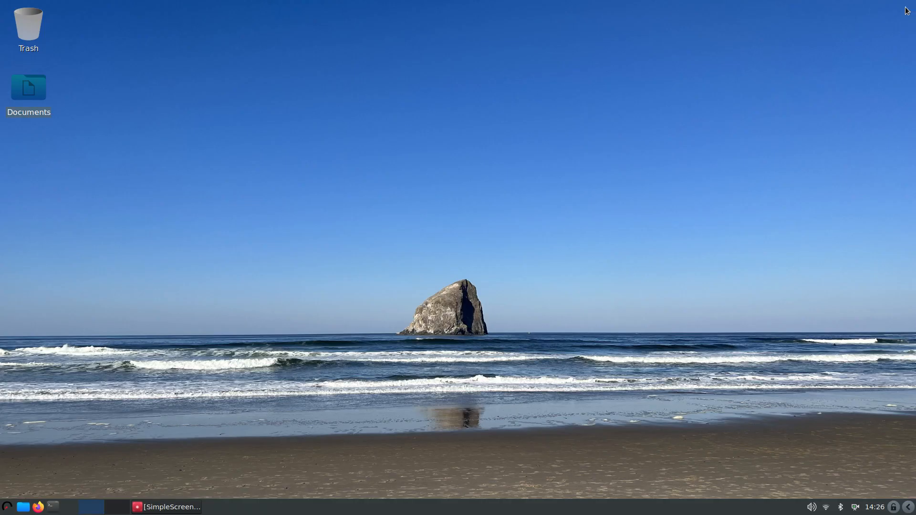
Run neofetch in a new LXTerminal and highlight the wattOS-R12 release name
click(52, 507)
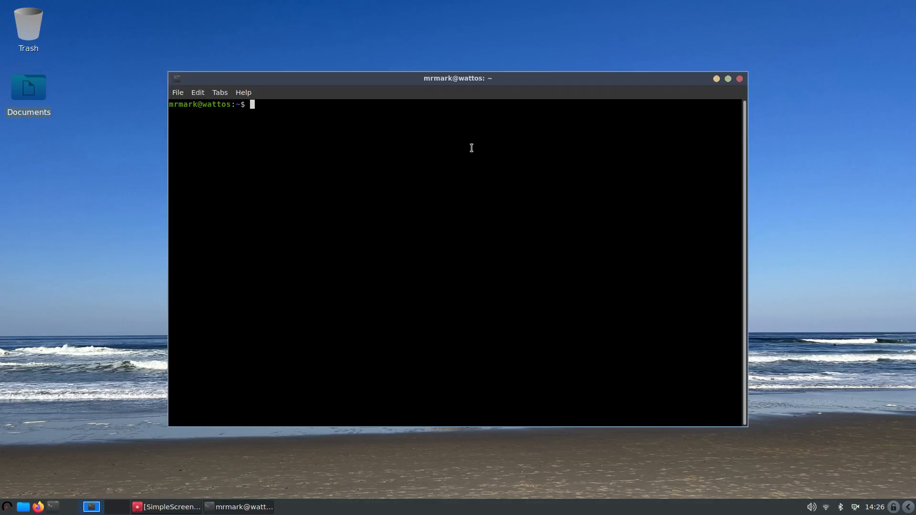
mouse_move(492, 294)
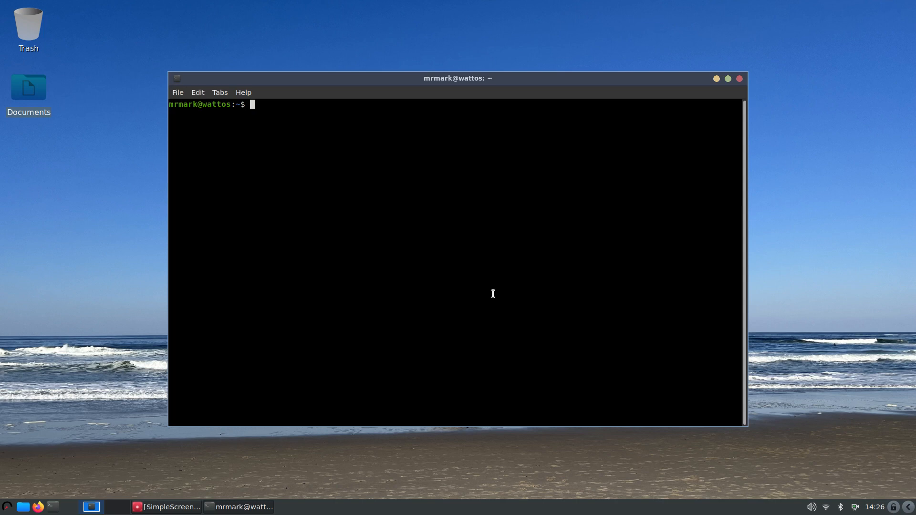
text(neofetch)
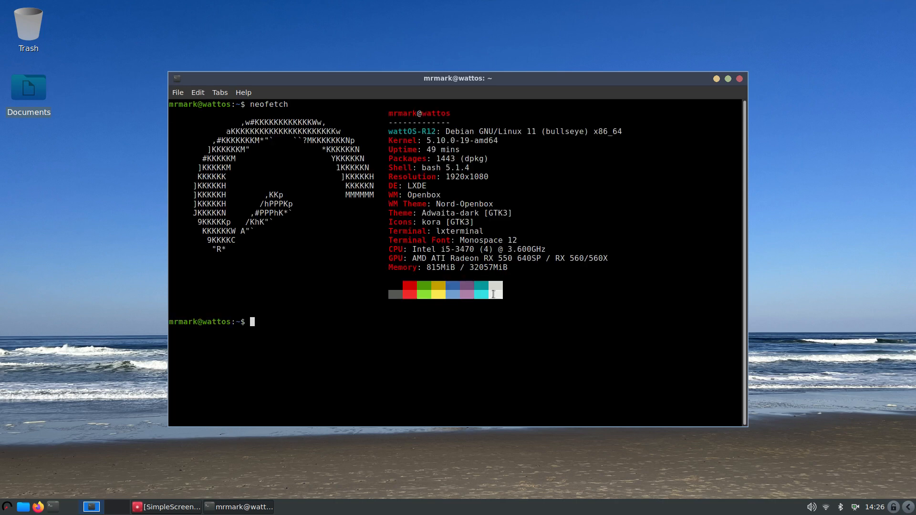
mouse_move(584, 259)
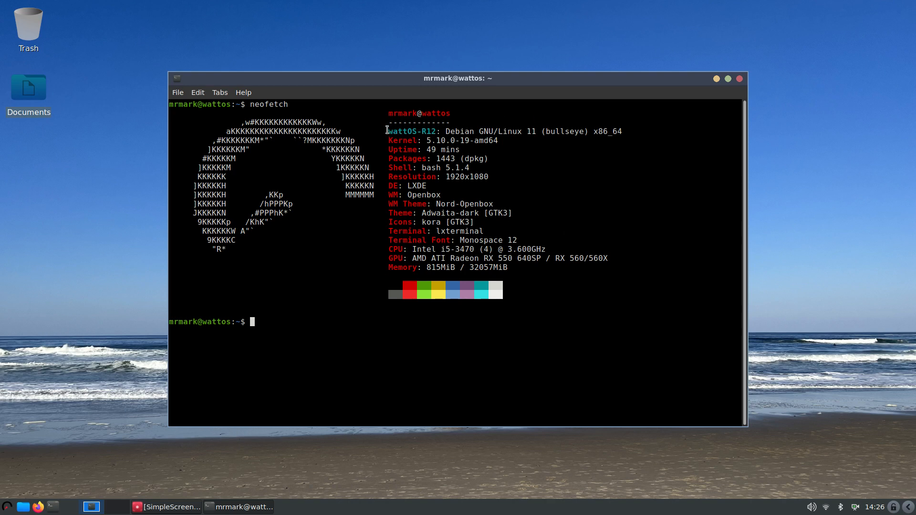
double_click(413, 130)
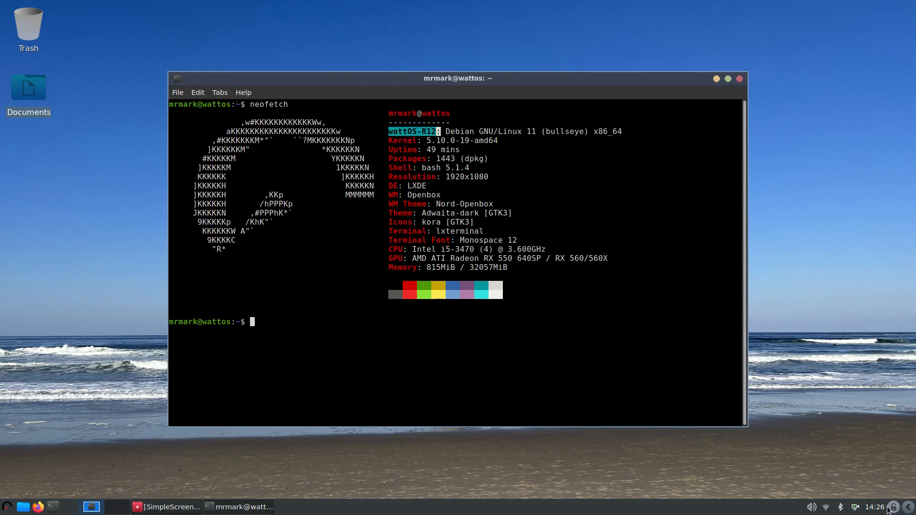
Highlight the 5.10.0-19-amd64 kernel, 1920x1080 resolution and Openbox window manager values
click(874, 507)
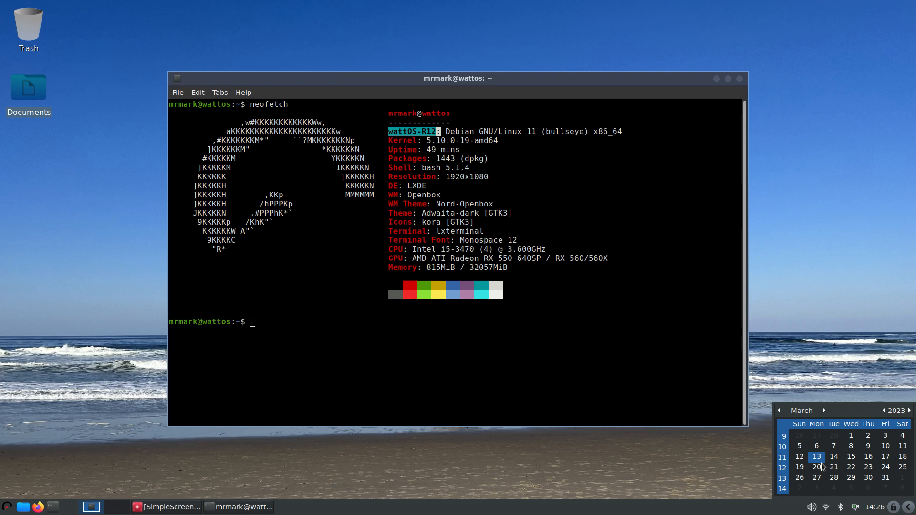
mouse_move(563, 289)
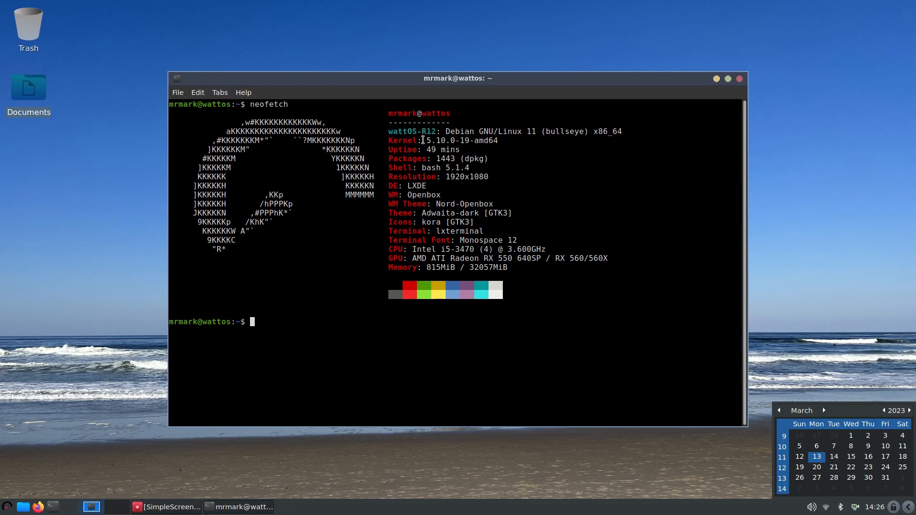
double_click(462, 140)
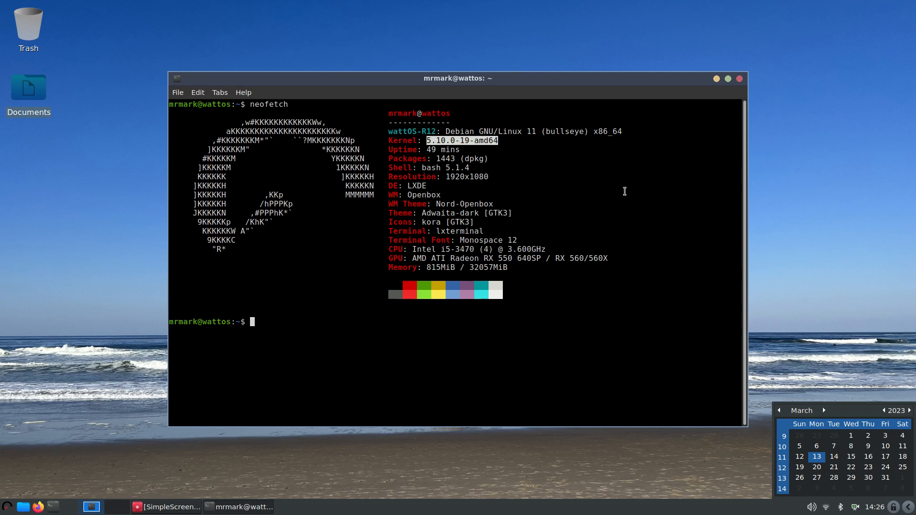
mouse_move(442, 176)
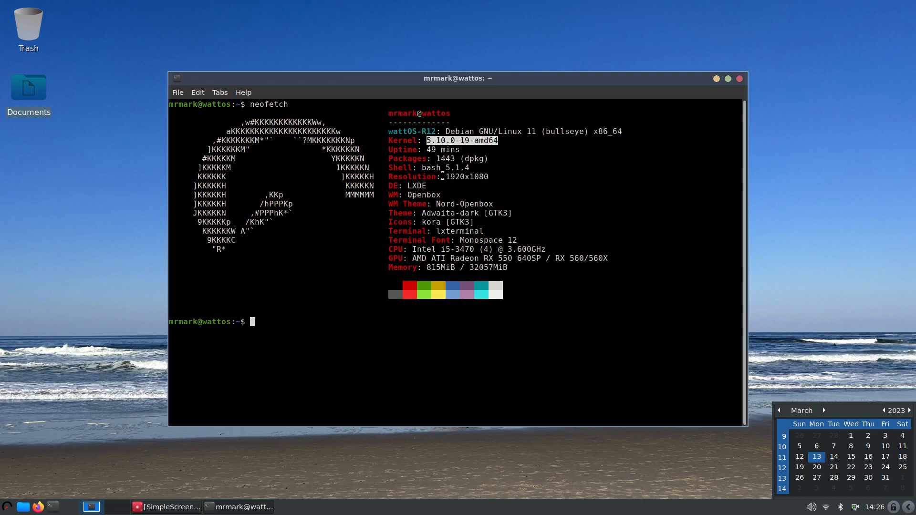
double_click(465, 177)
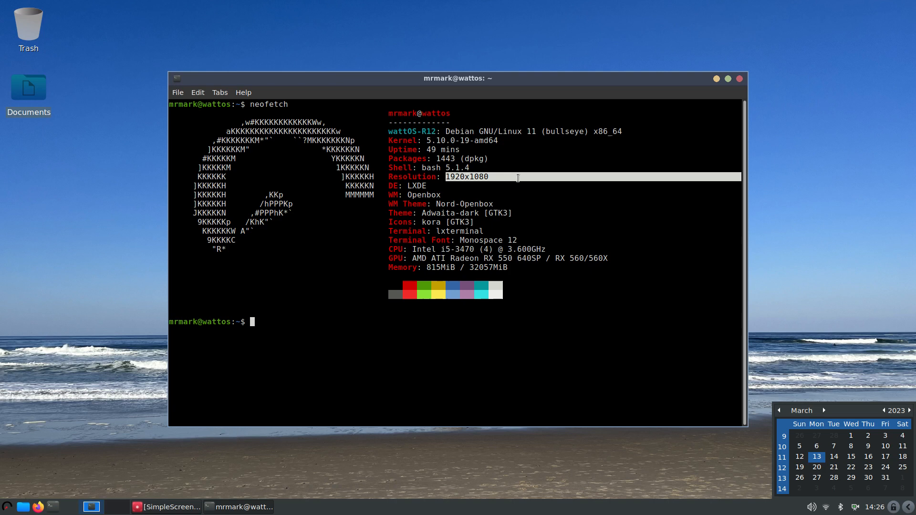
mouse_move(629, 203)
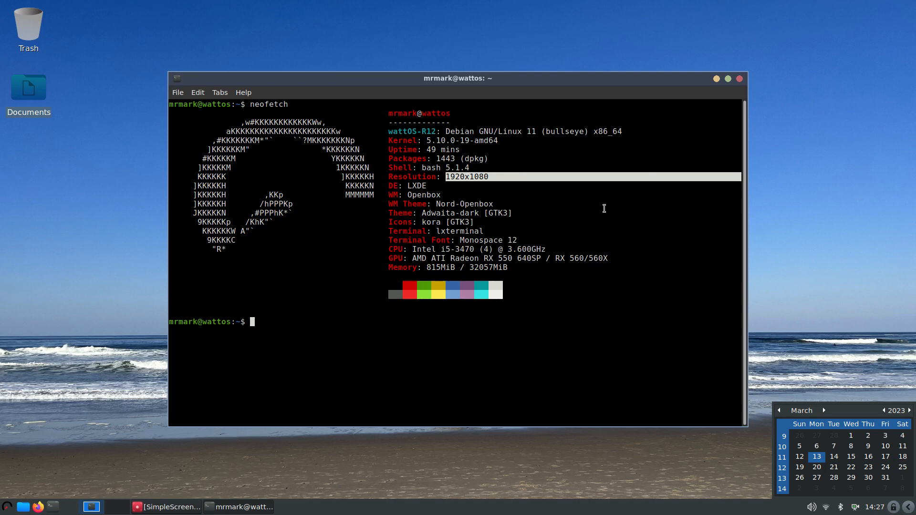
mouse_move(483, 181)
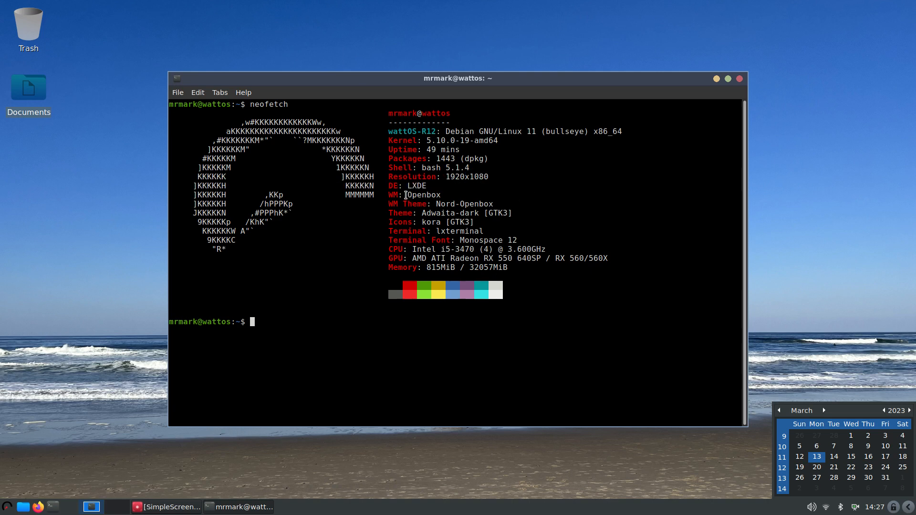
double_click(423, 194)
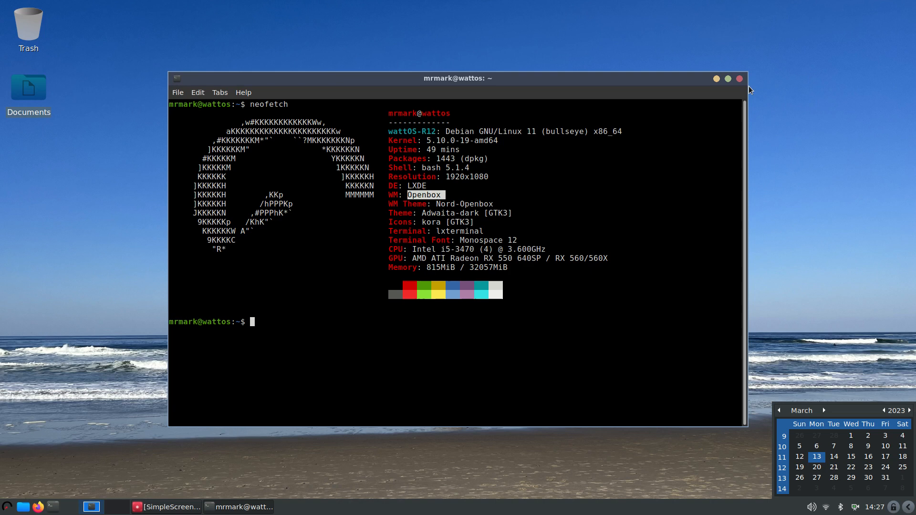
mouse_move(742, 56)
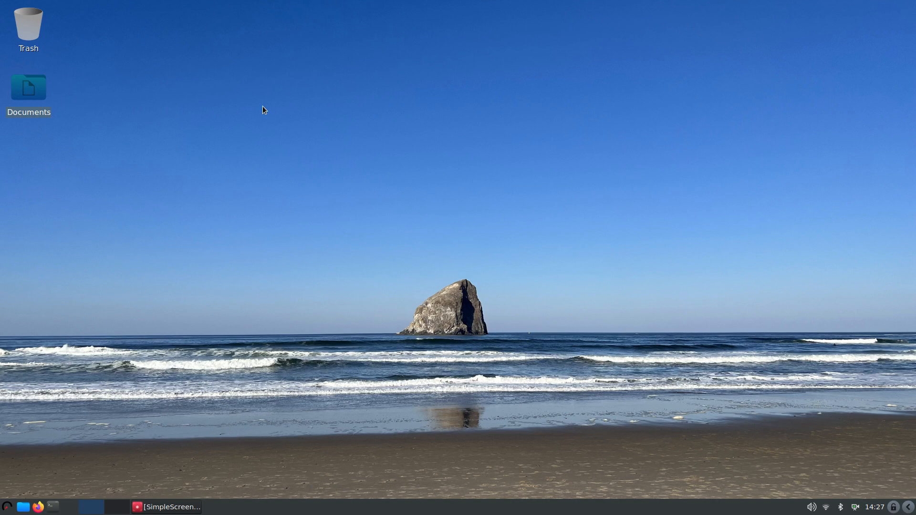
mouse_move(453, 31)
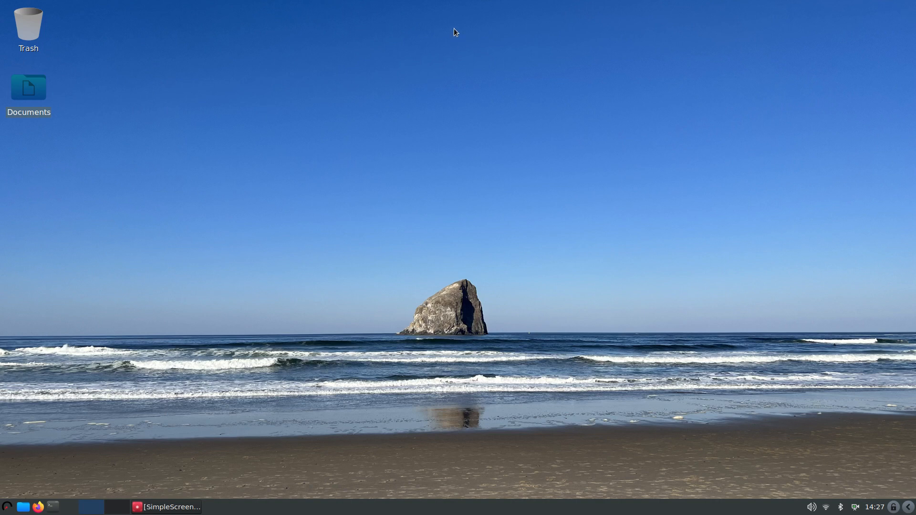
mouse_move(349, 36)
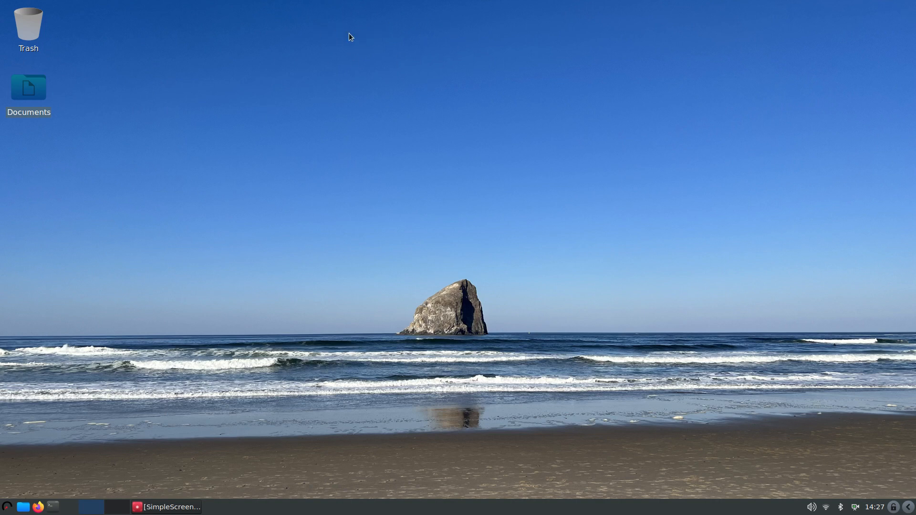
Bring up the desktop's right-click menu with Create New and Sort Files choices
right_click(349, 36)
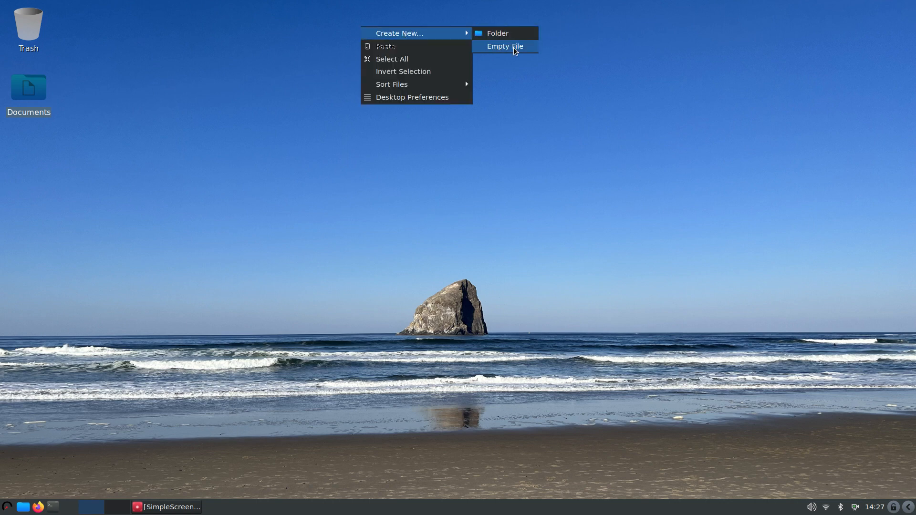
mouse_move(399, 63)
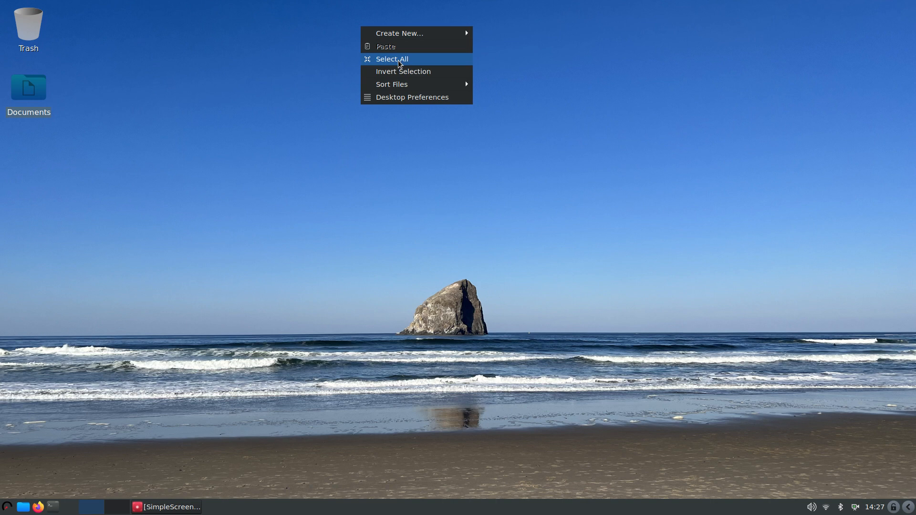
mouse_move(392, 84)
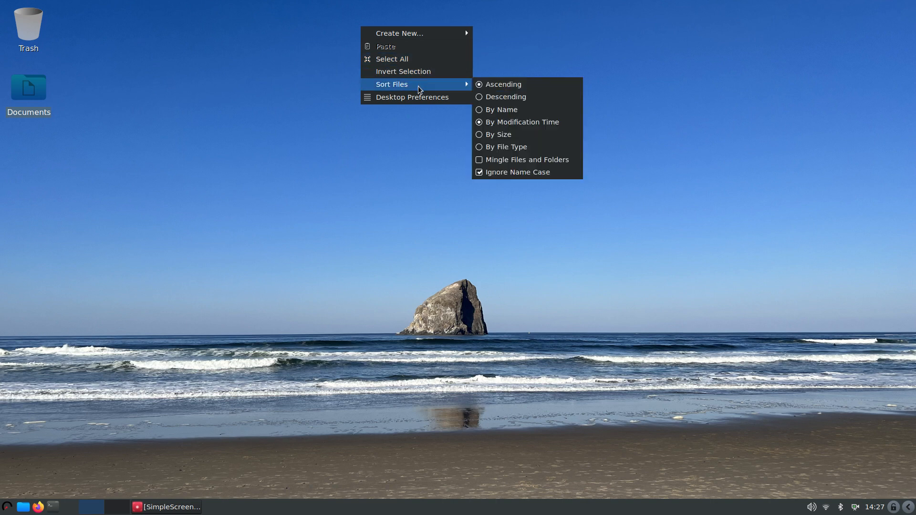
Review the Desktop Preferences Appearance and Desktop Icons settings, then close them
click(412, 98)
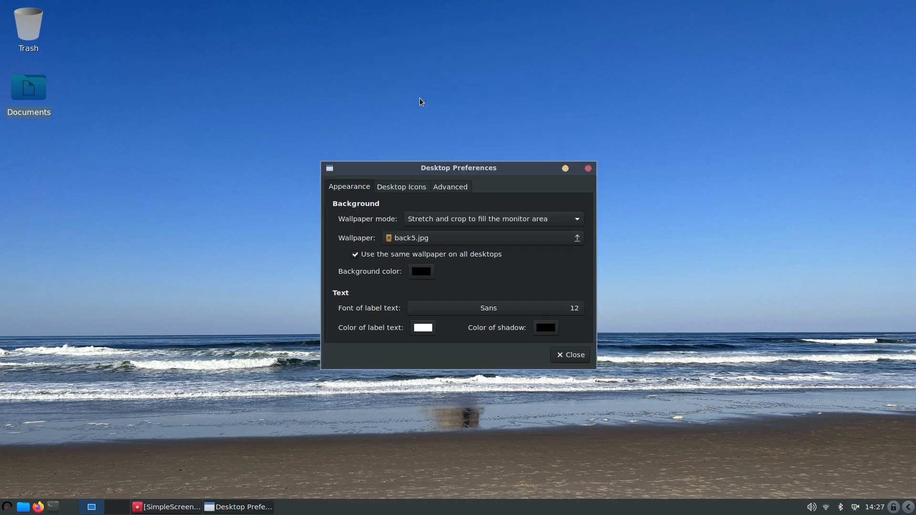
mouse_move(401, 189)
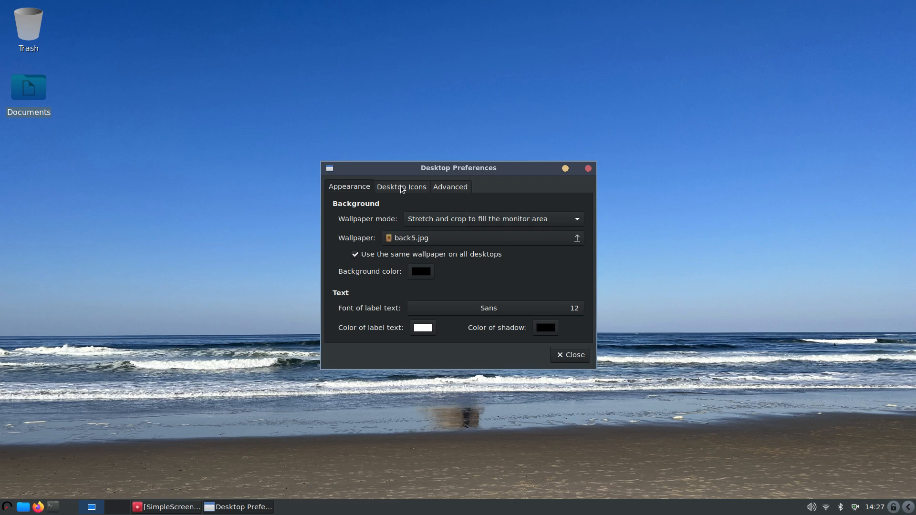
click(450, 187)
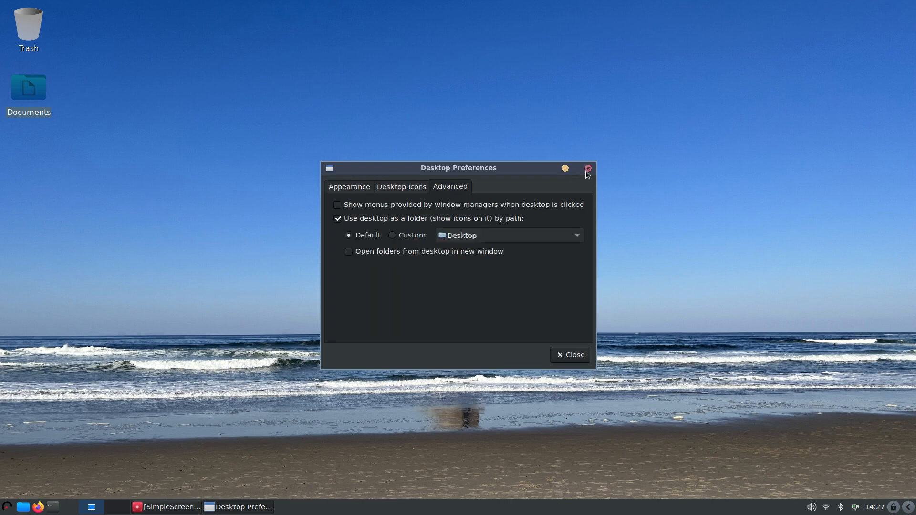
click(588, 168)
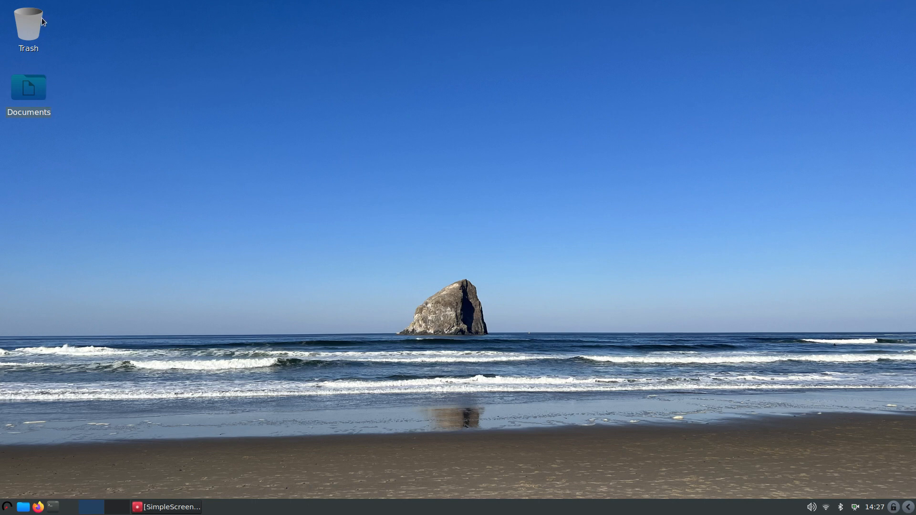
mouse_move(164, 224)
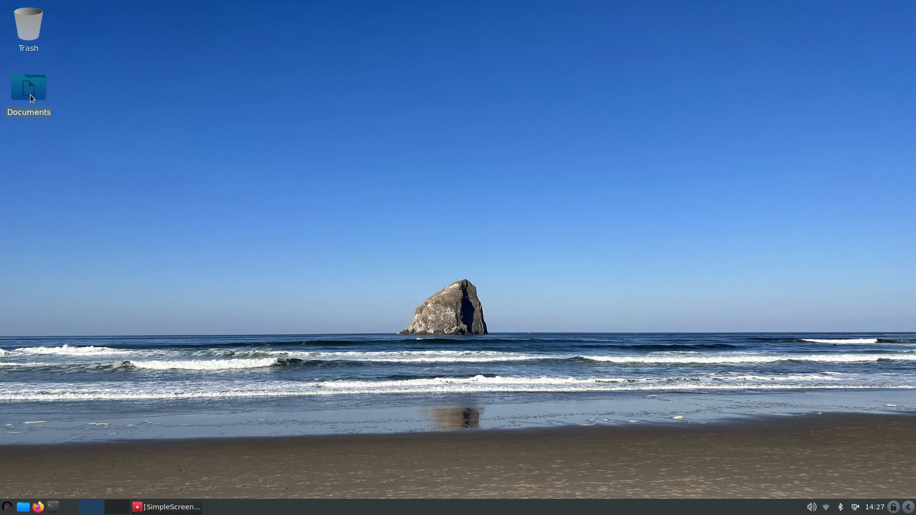
mouse_move(374, 361)
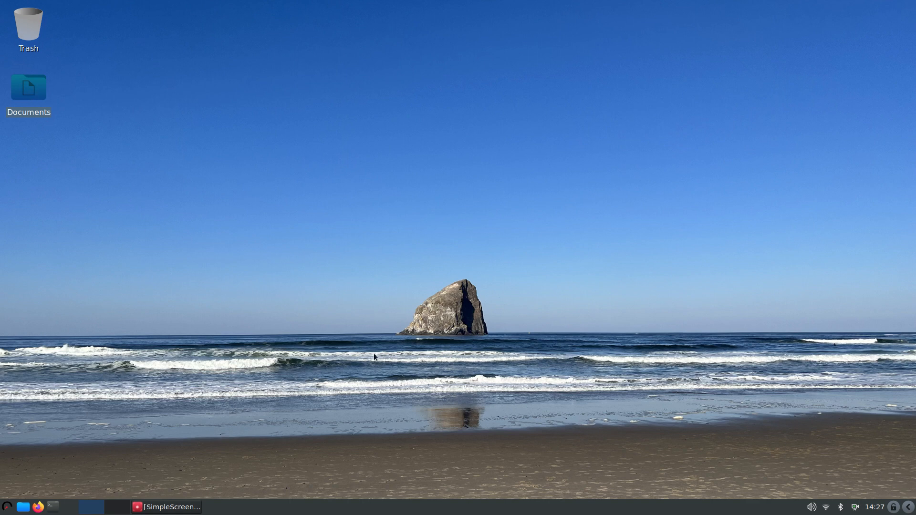
mouse_move(826, 417)
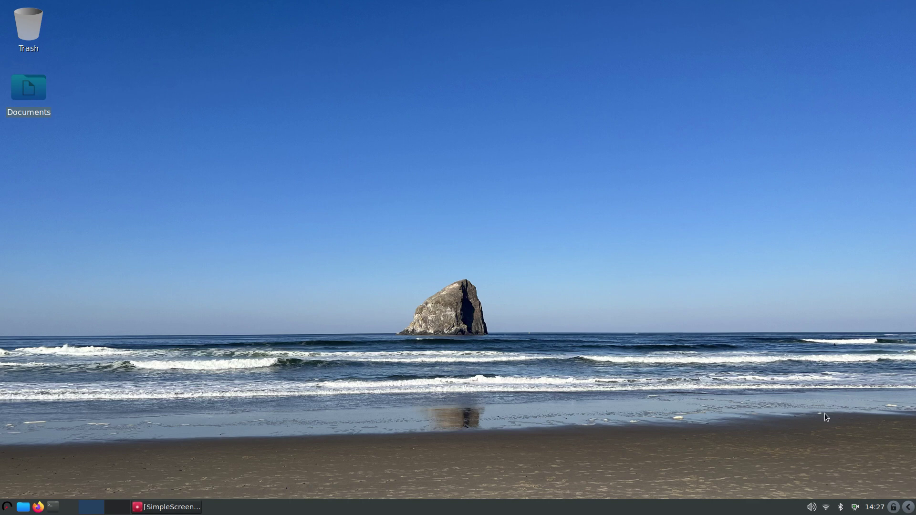
mouse_move(886, 470)
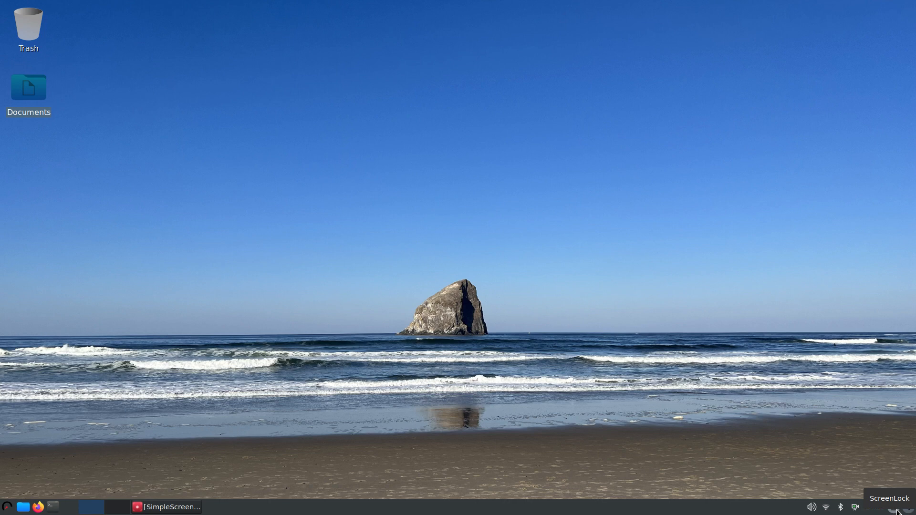
click(874, 507)
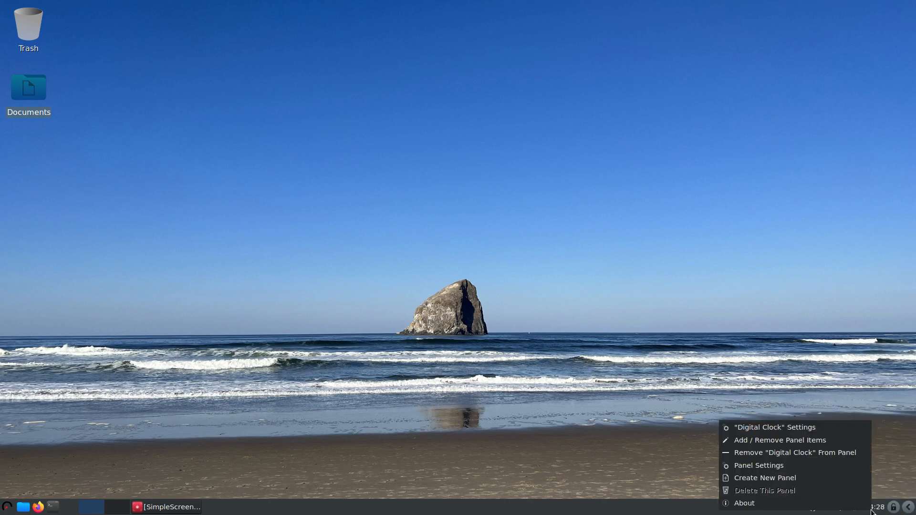
click(408, 233)
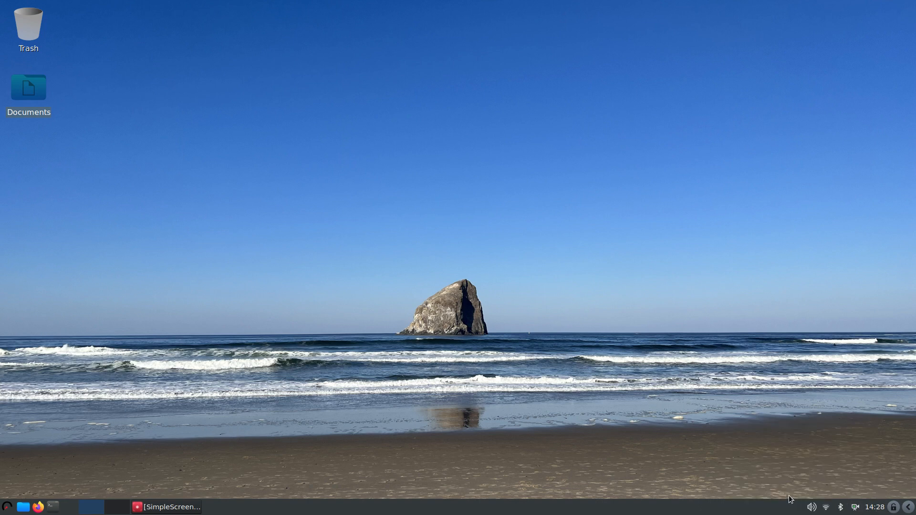
mouse_move(782, 490)
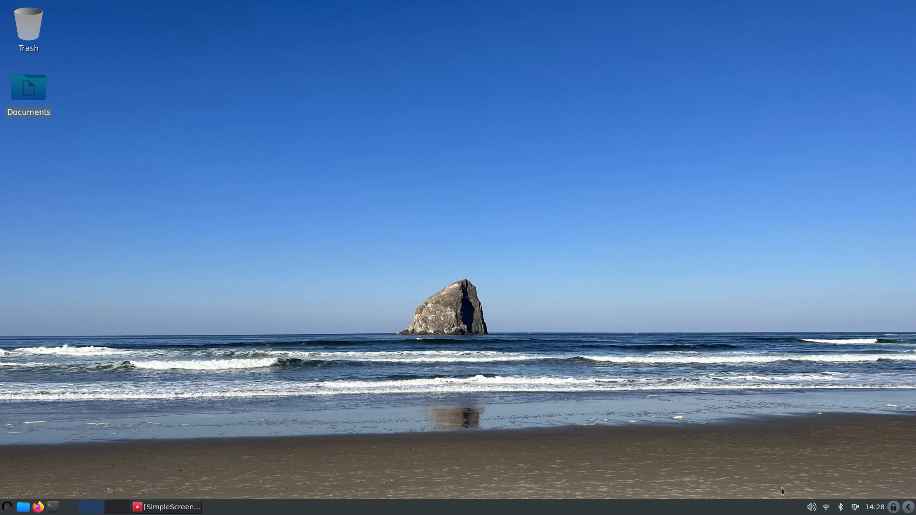
mouse_move(842, 512)
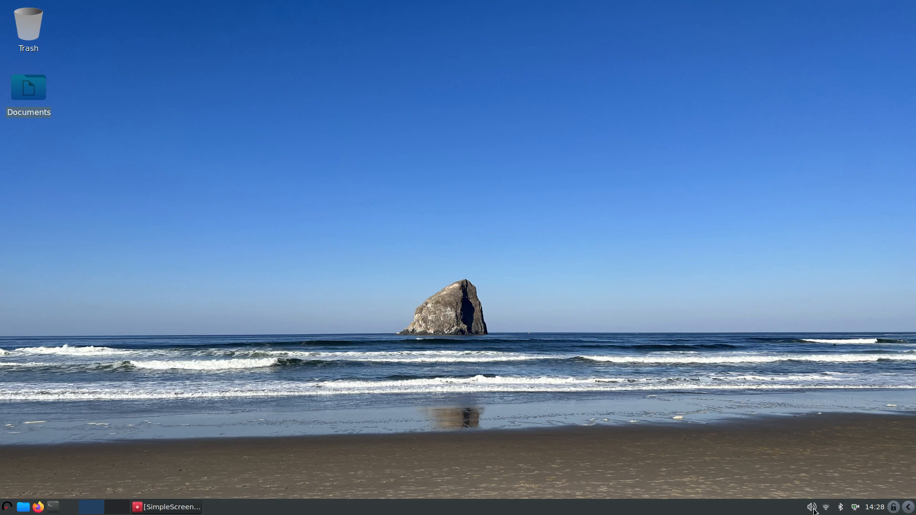
right_click(812, 506)
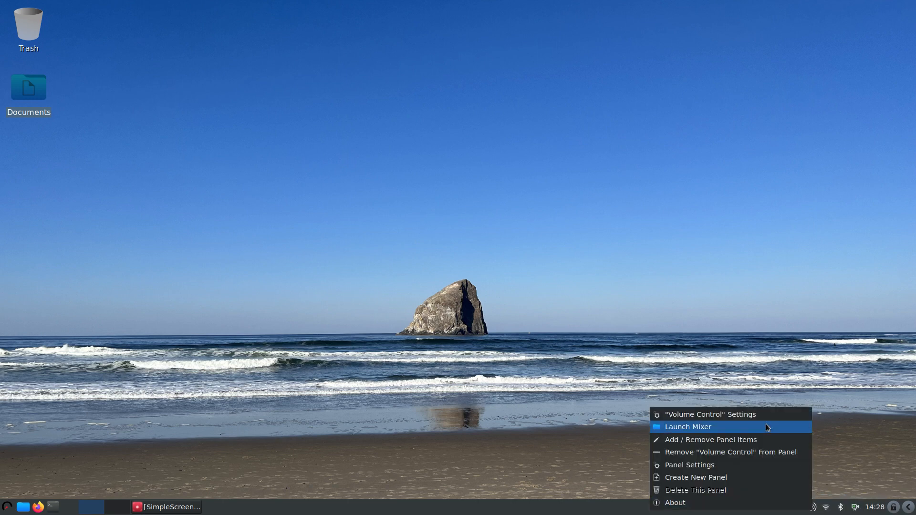
click(517, 480)
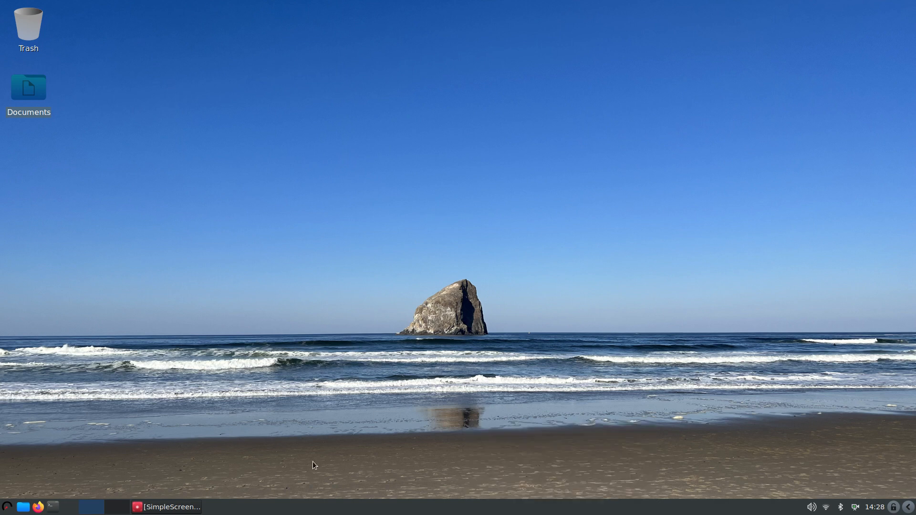
mouse_move(412, 343)
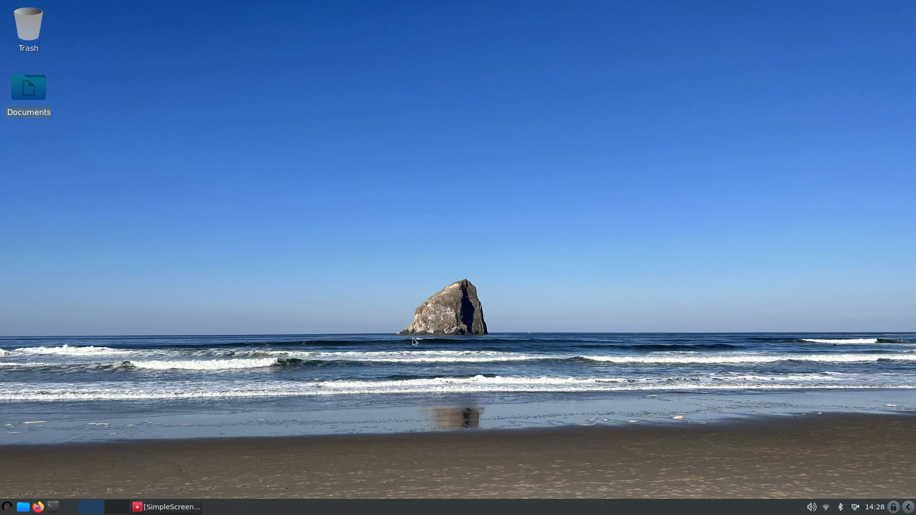
mouse_move(147, 446)
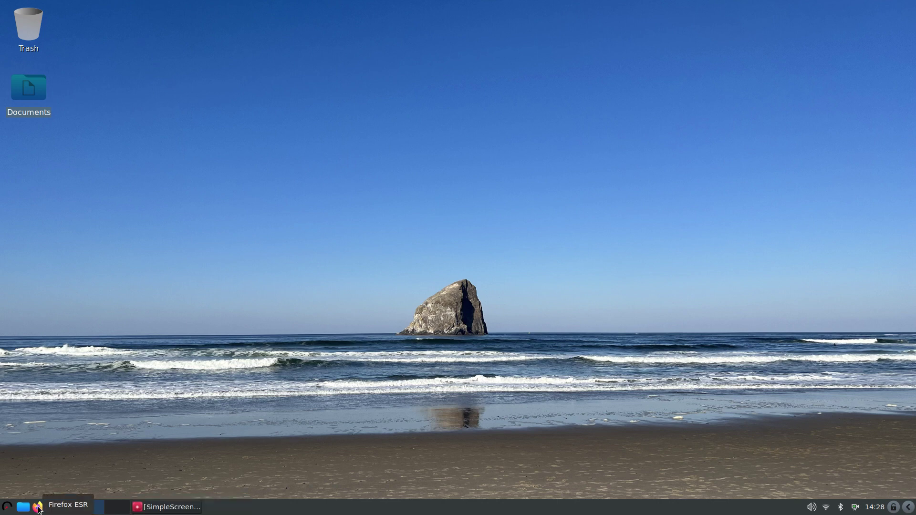
Open the home folder in PCManFM and check its About dialog showing version 1.3.2
click(24, 507)
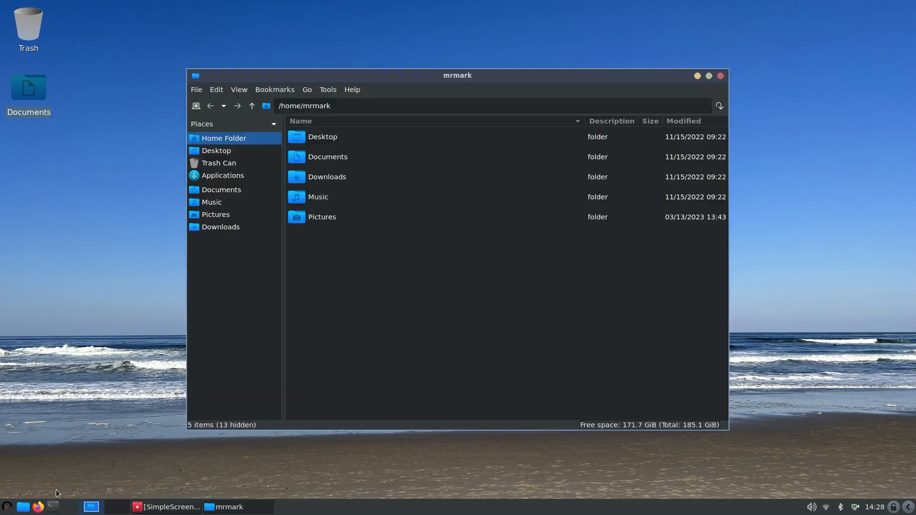
click(352, 89)
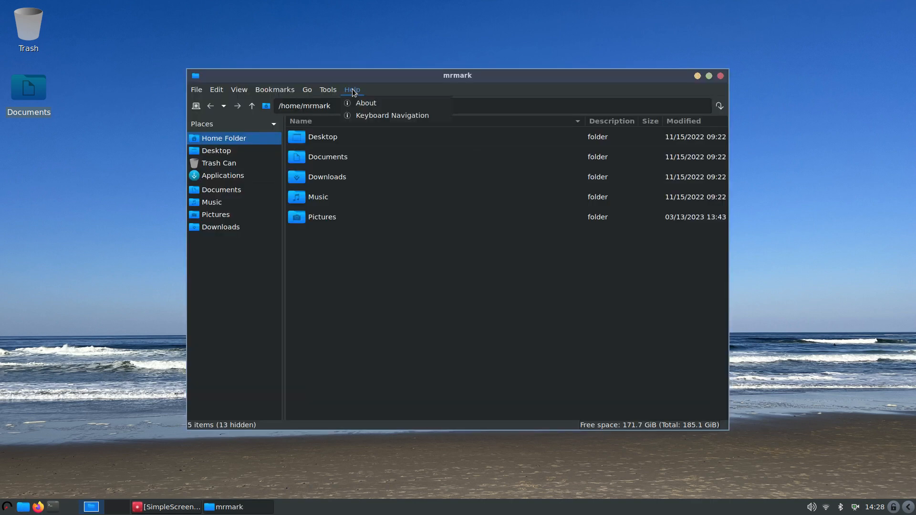
click(365, 103)
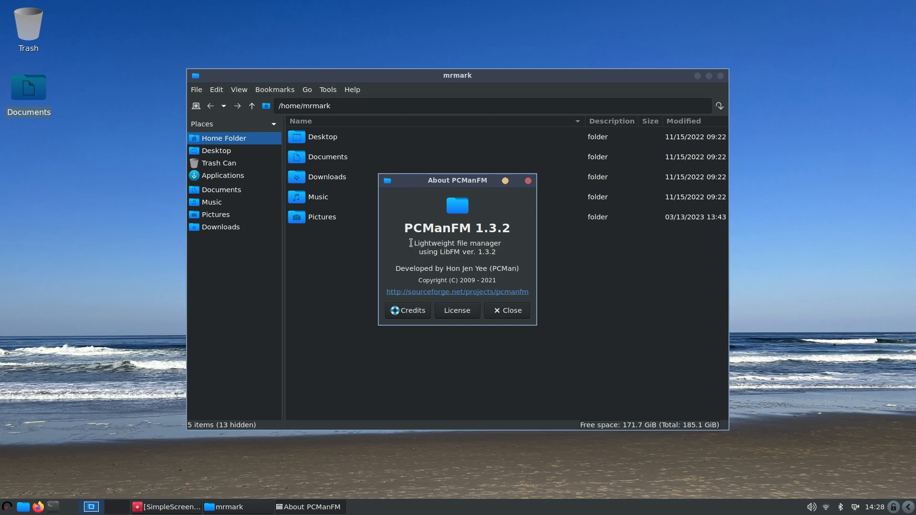
click(507, 310)
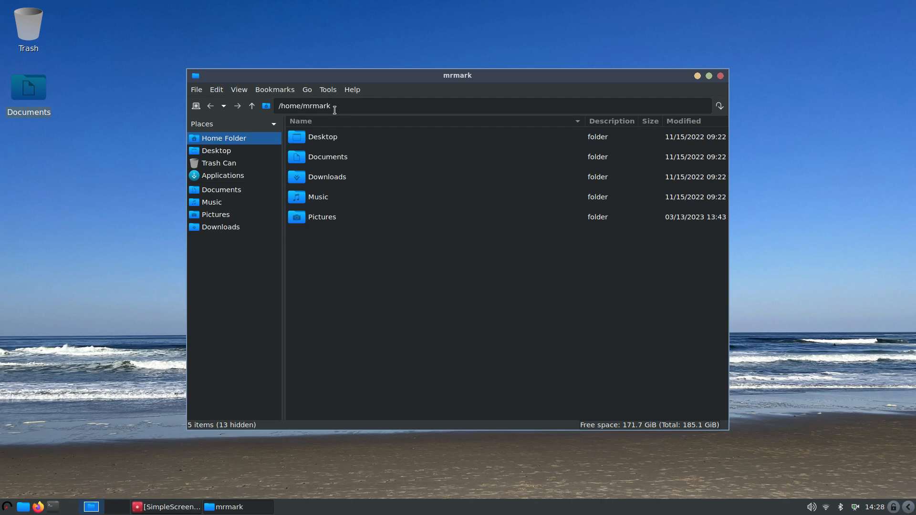
mouse_move(344, 115)
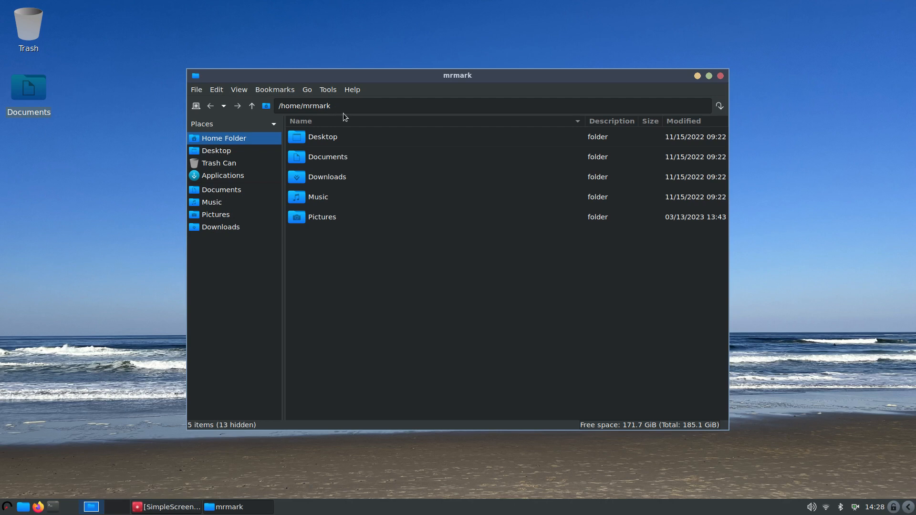
Switch the home folder to Icon View, then recheck the View menu without changes
click(238, 90)
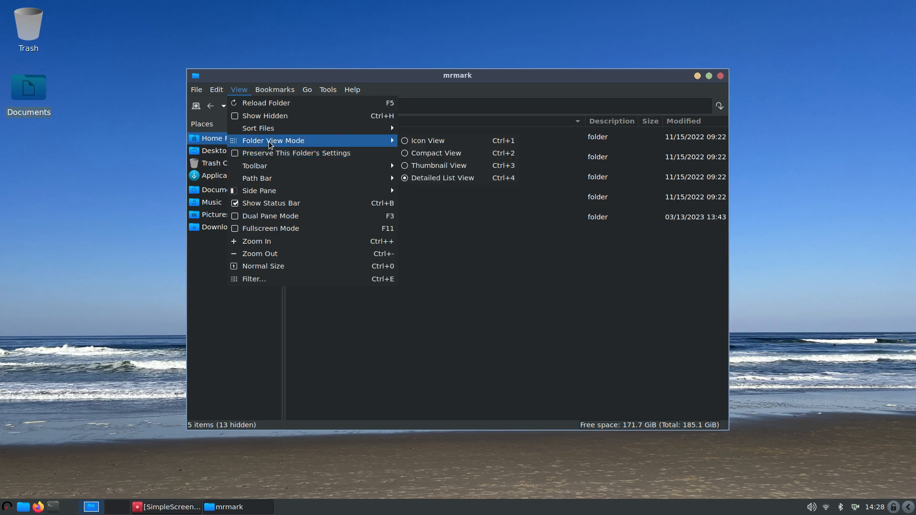
mouse_move(428, 142)
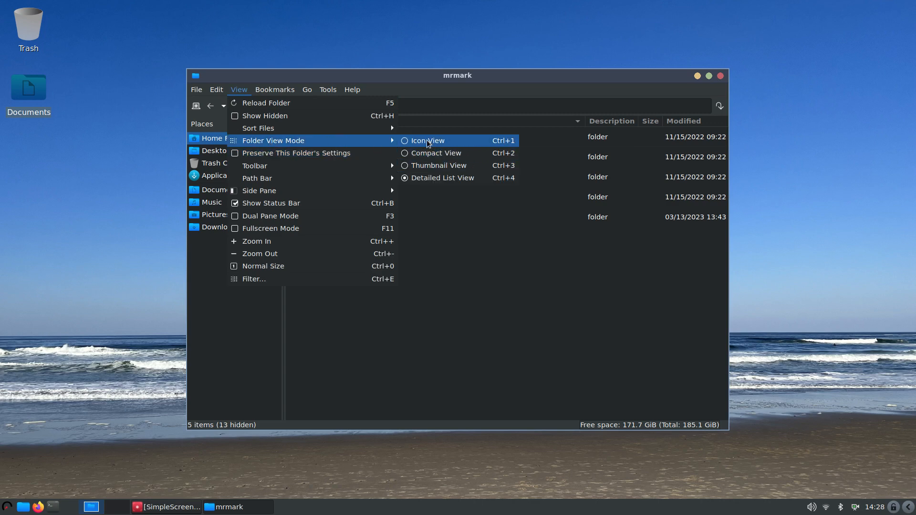
click(427, 140)
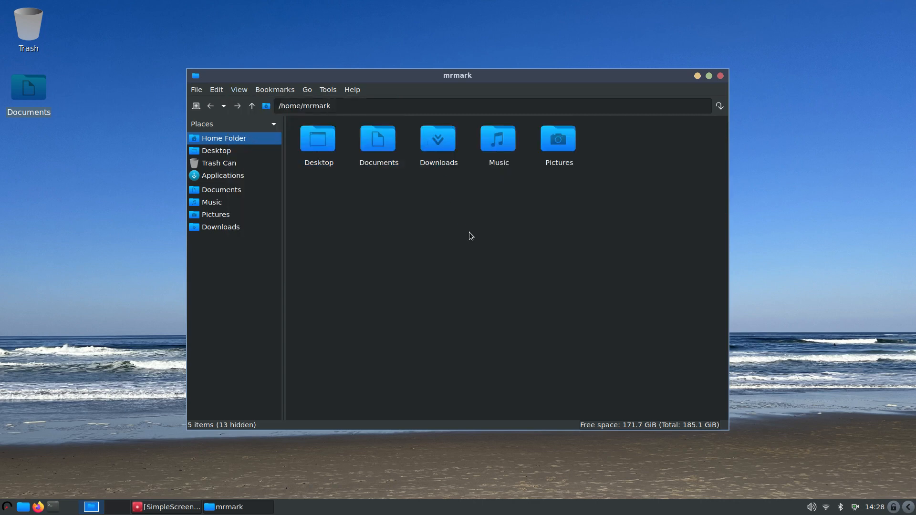
click(239, 89)
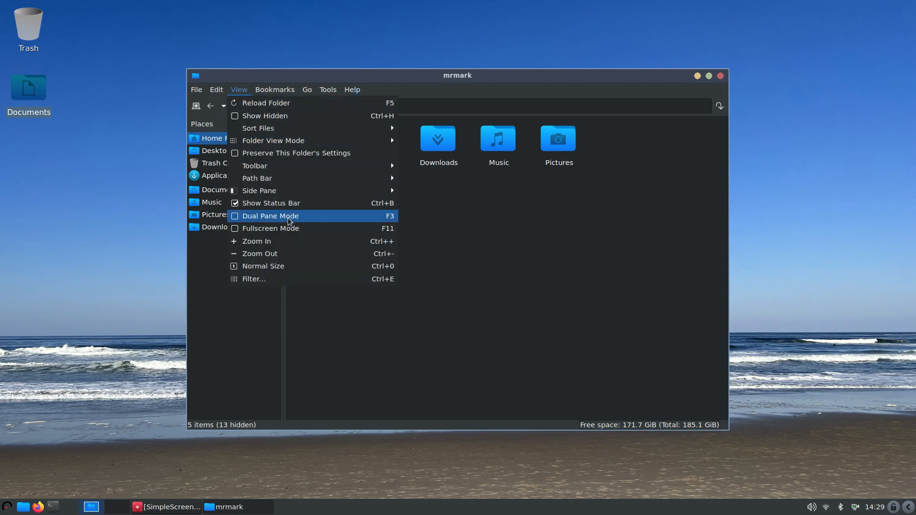
mouse_move(489, 271)
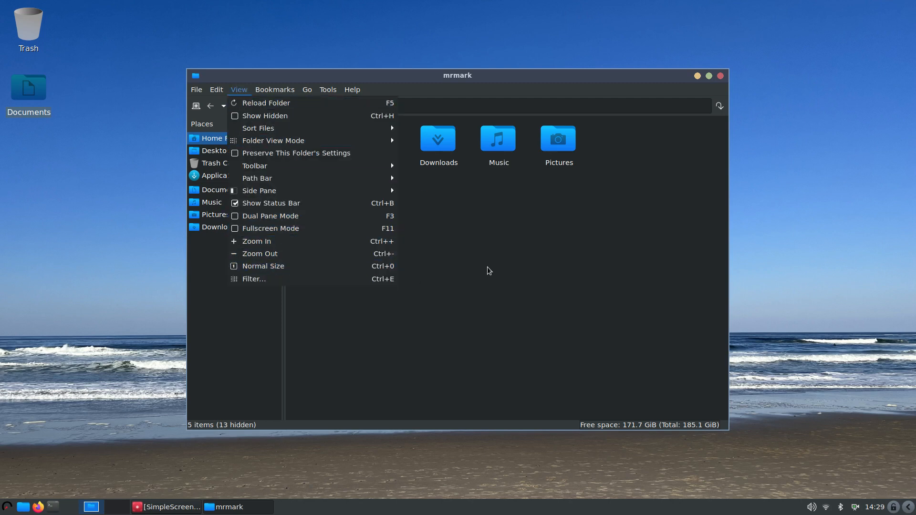
mouse_move(275, 208)
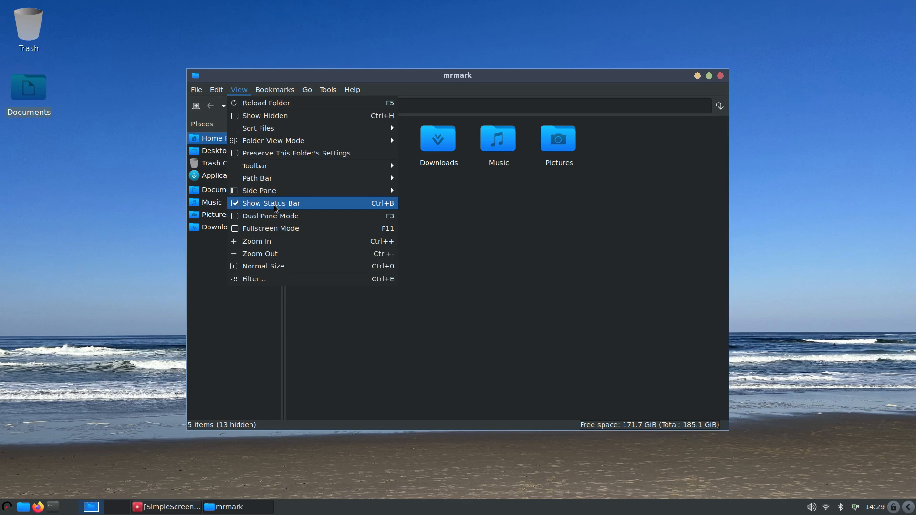
click(271, 202)
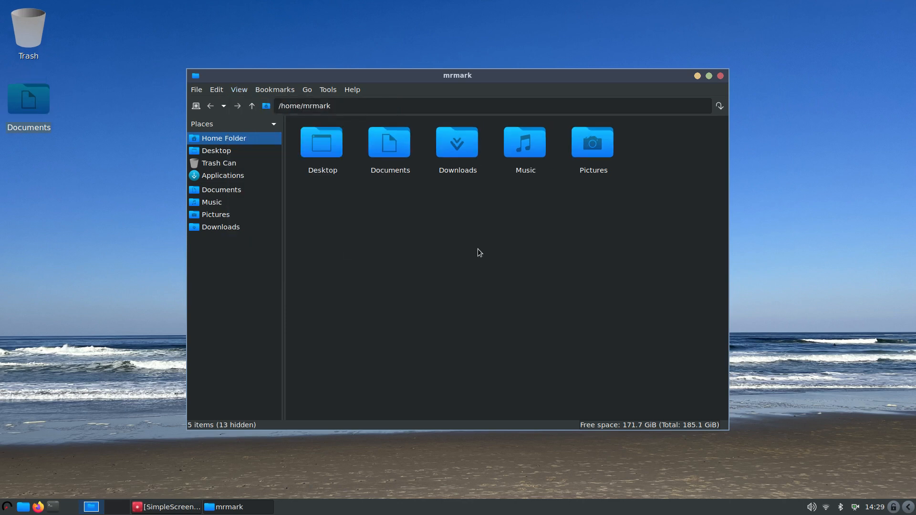
mouse_move(490, 256)
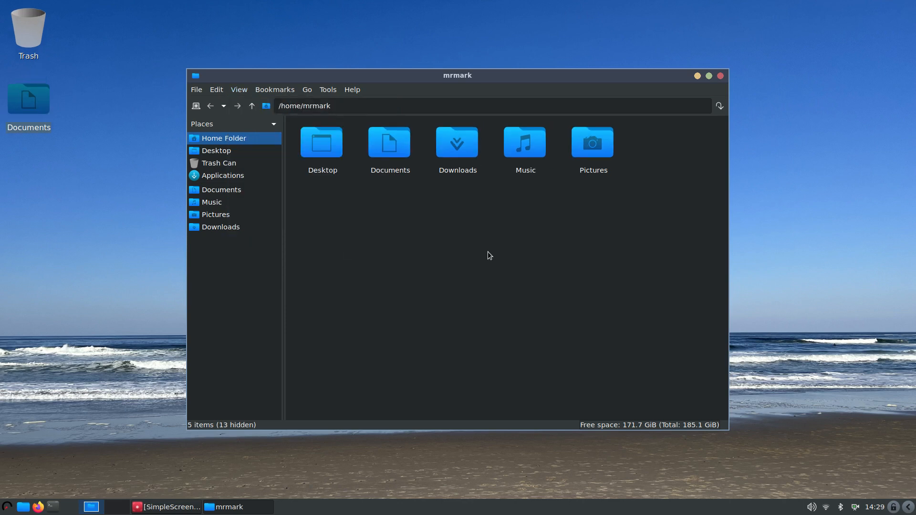
mouse_move(494, 249)
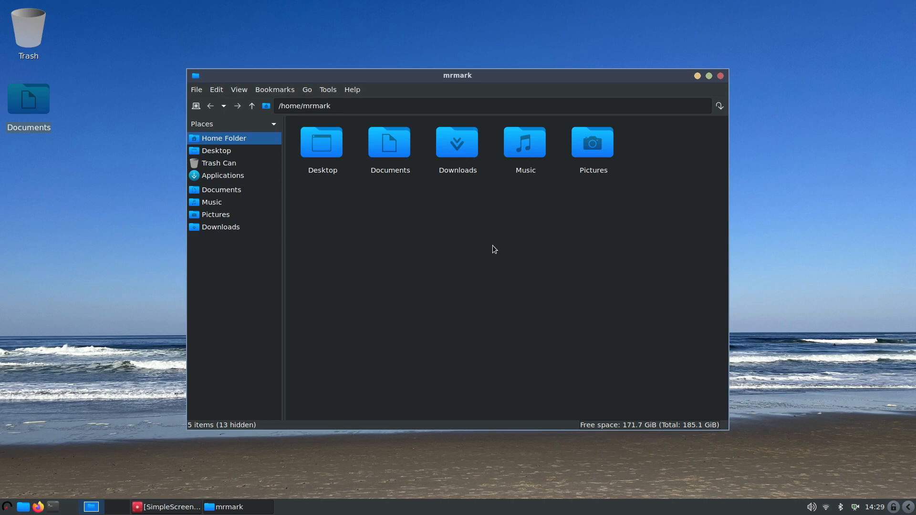
mouse_move(500, 296)
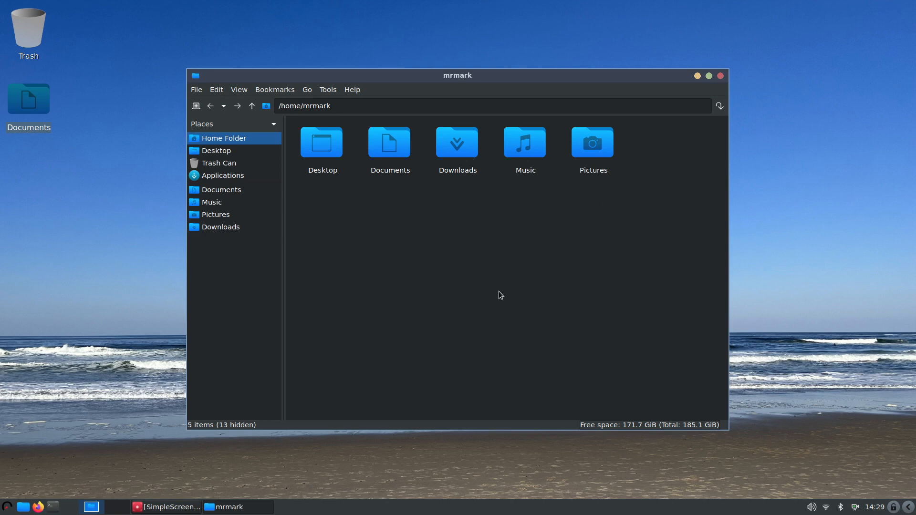
mouse_move(556, 278)
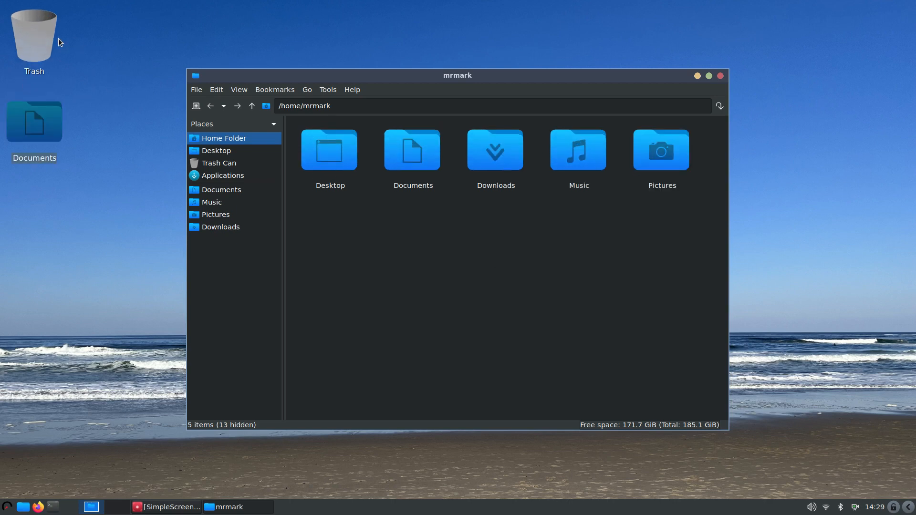
mouse_move(408, 175)
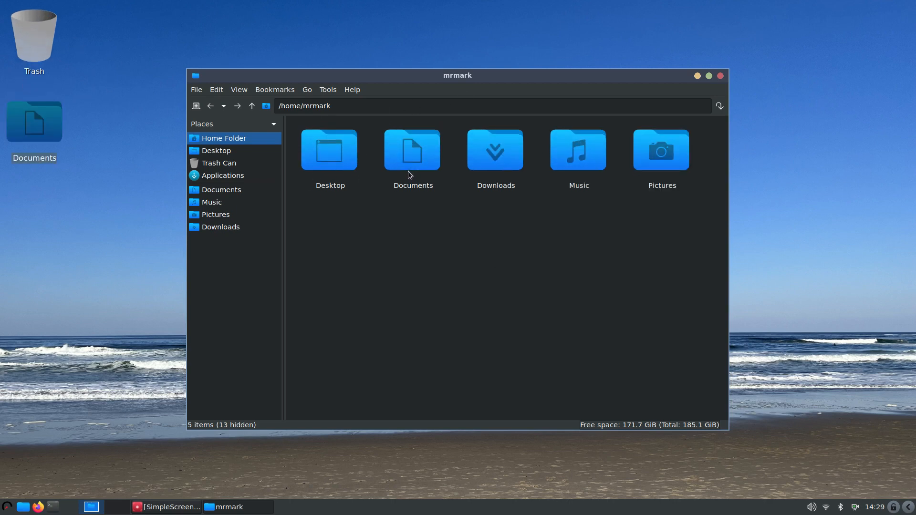
mouse_move(563, 200)
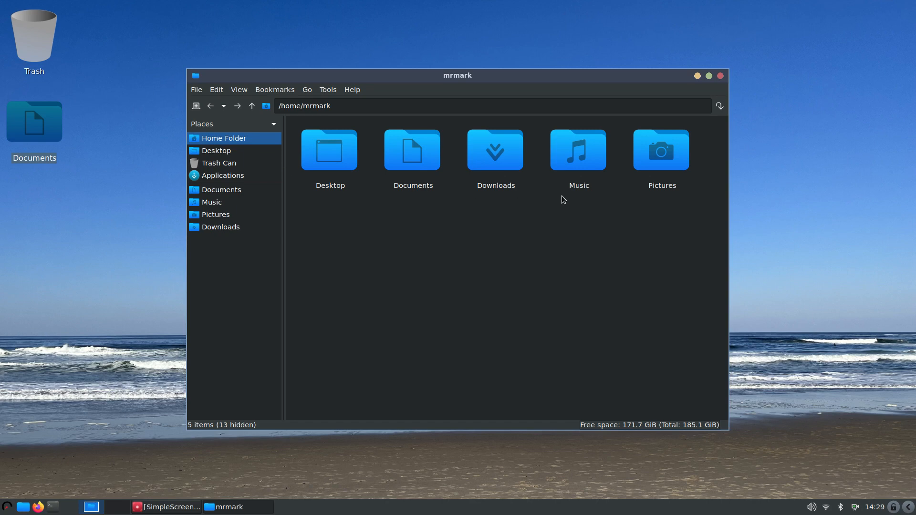
mouse_move(802, 76)
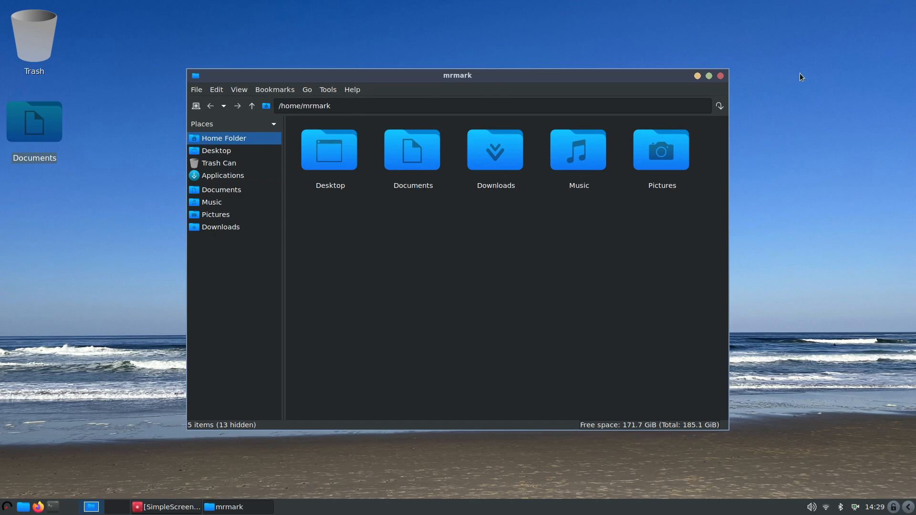
Close PCManFM and bring up the applications menu to browse its categories
click(720, 76)
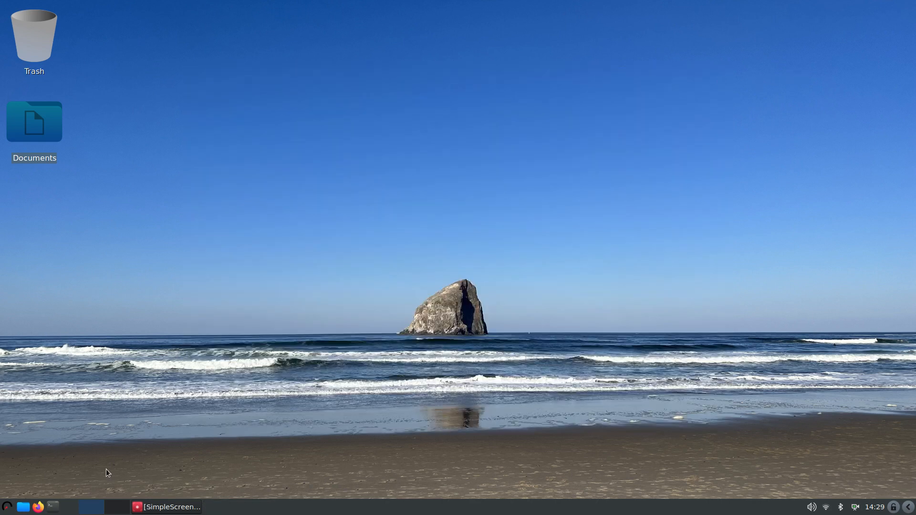
click(6, 508)
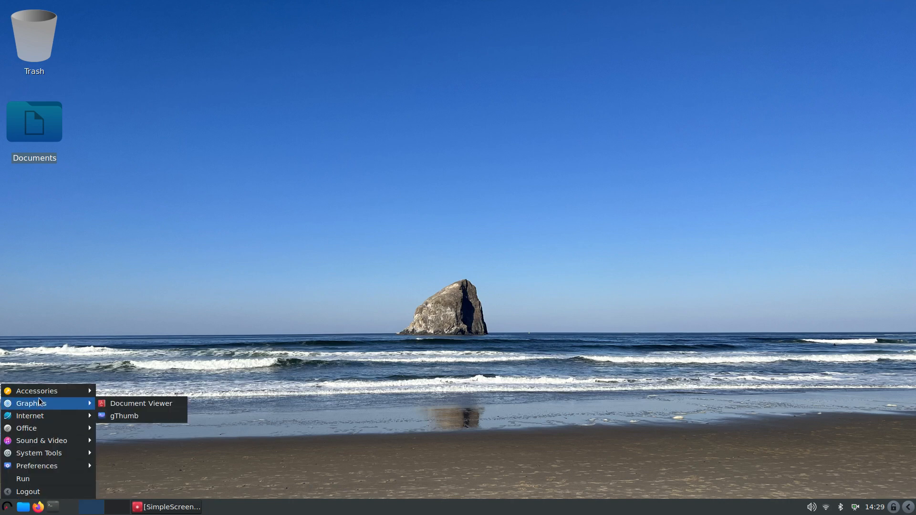
mouse_move(46, 391)
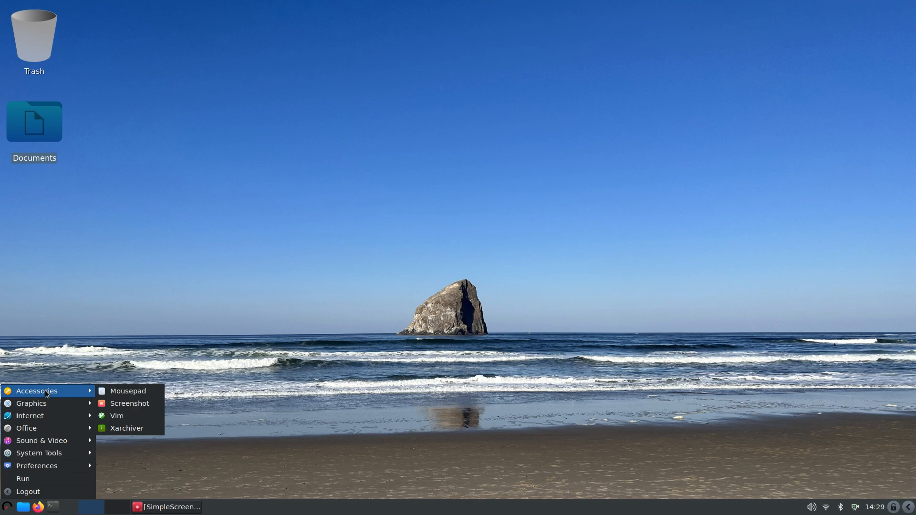
mouse_move(129, 403)
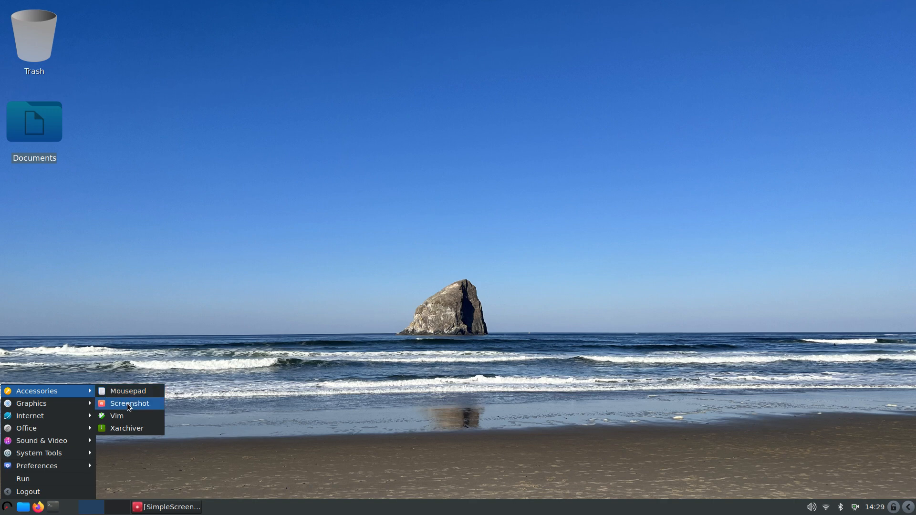
mouse_move(31, 403)
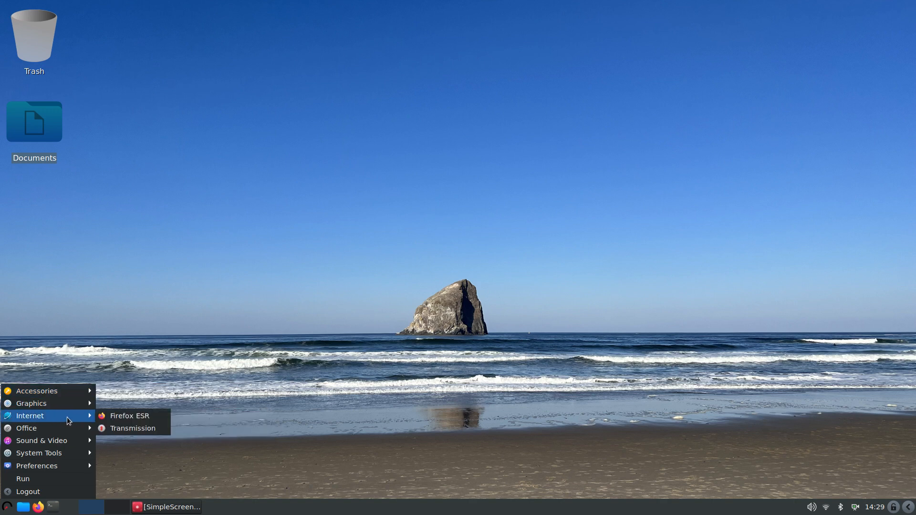
mouse_move(138, 421)
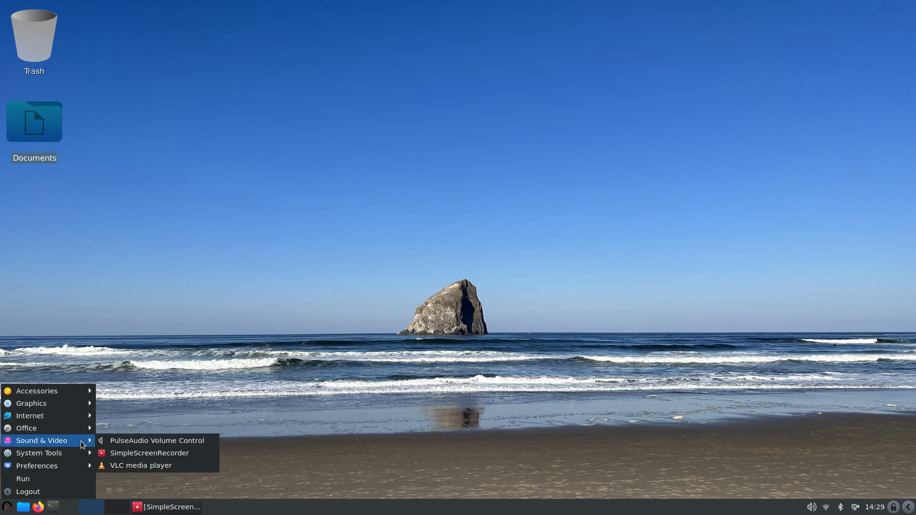
mouse_move(150, 456)
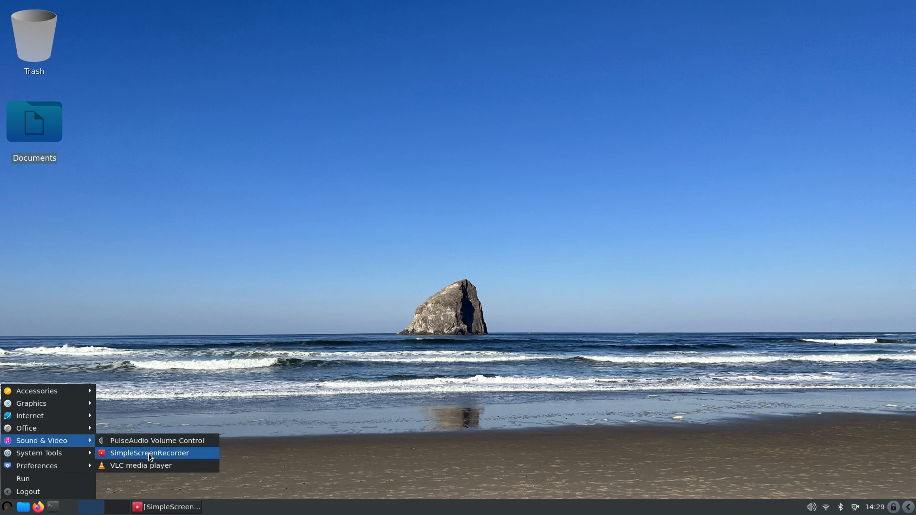
mouse_move(150, 456)
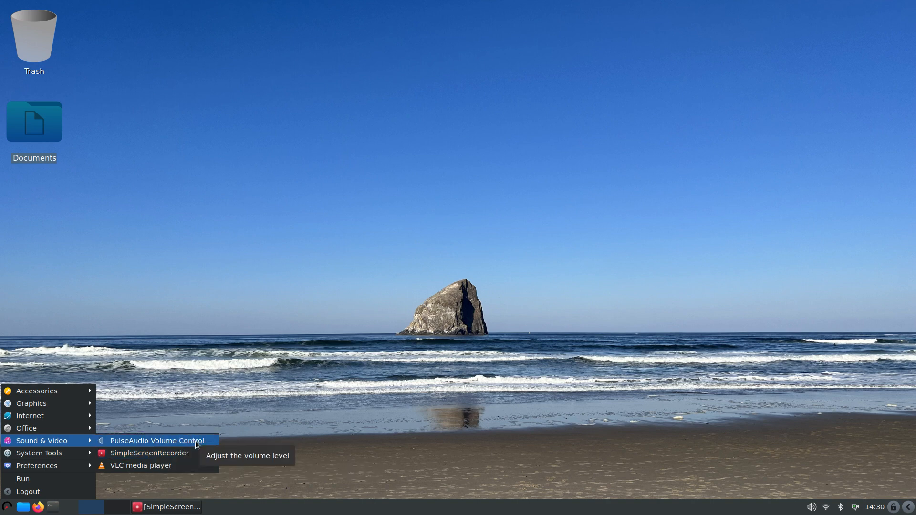
mouse_move(66, 459)
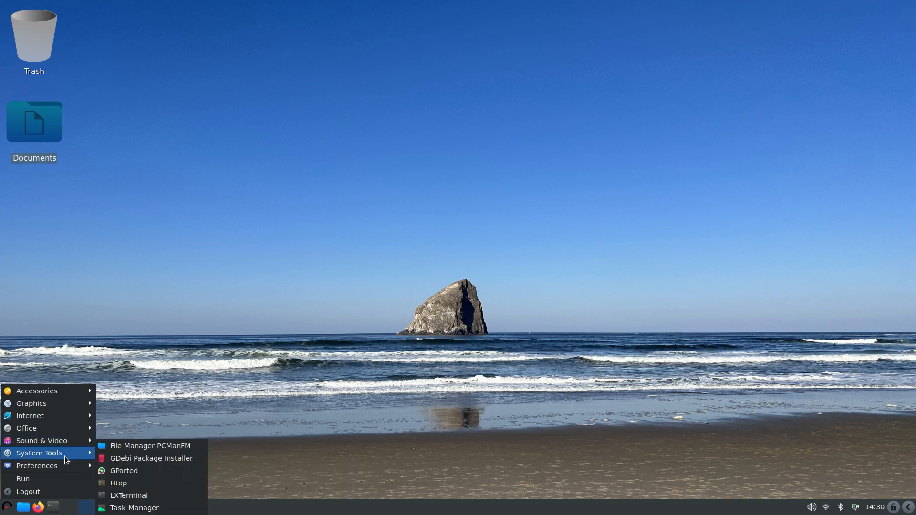
mouse_move(151, 446)
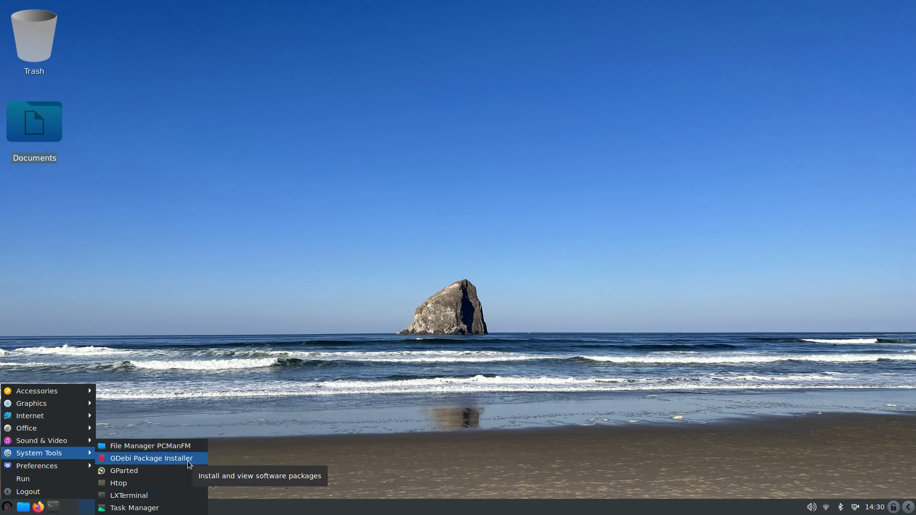
mouse_move(124, 470)
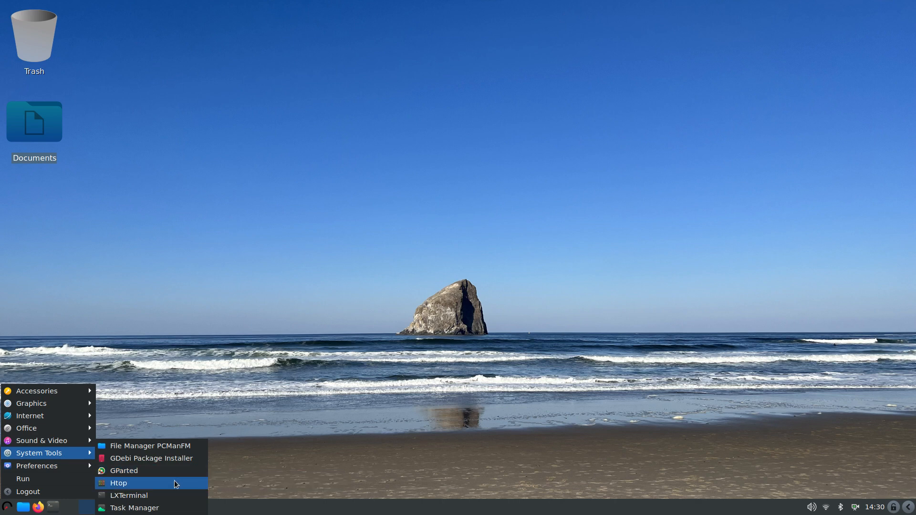
mouse_move(175, 484)
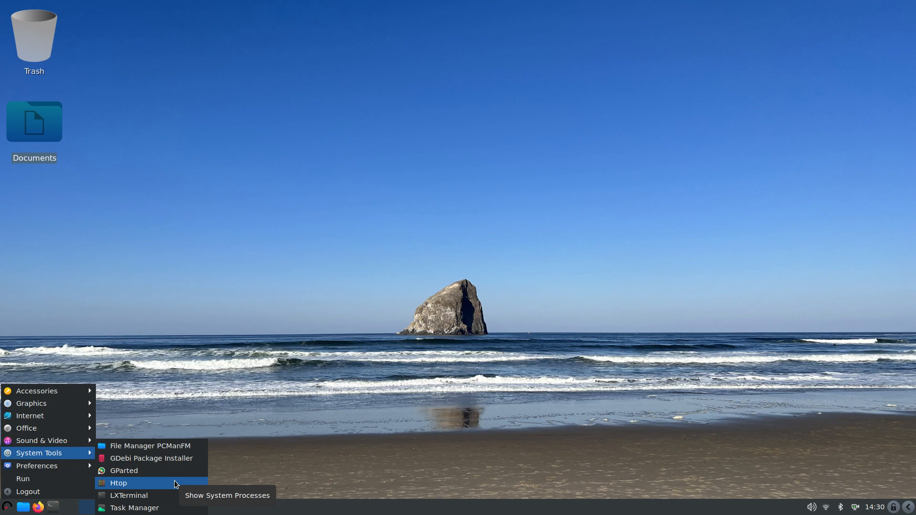
mouse_move(128, 496)
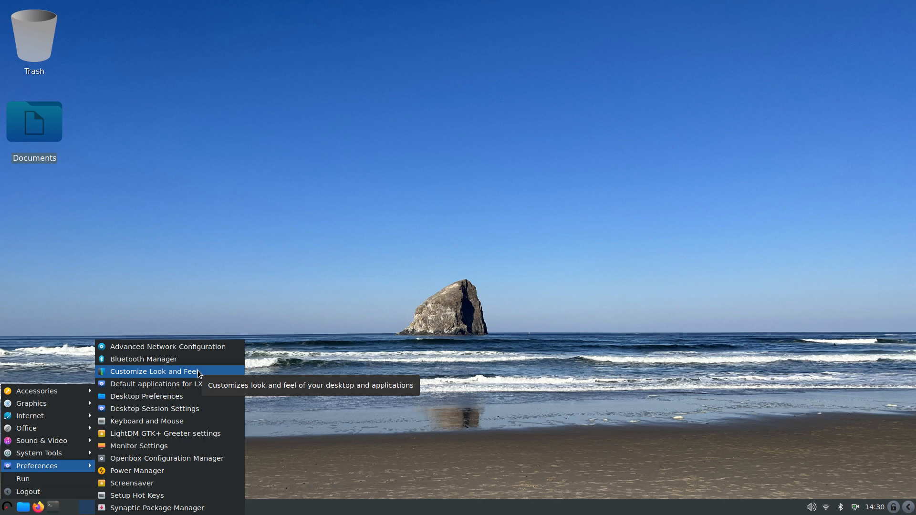
mouse_move(170, 437)
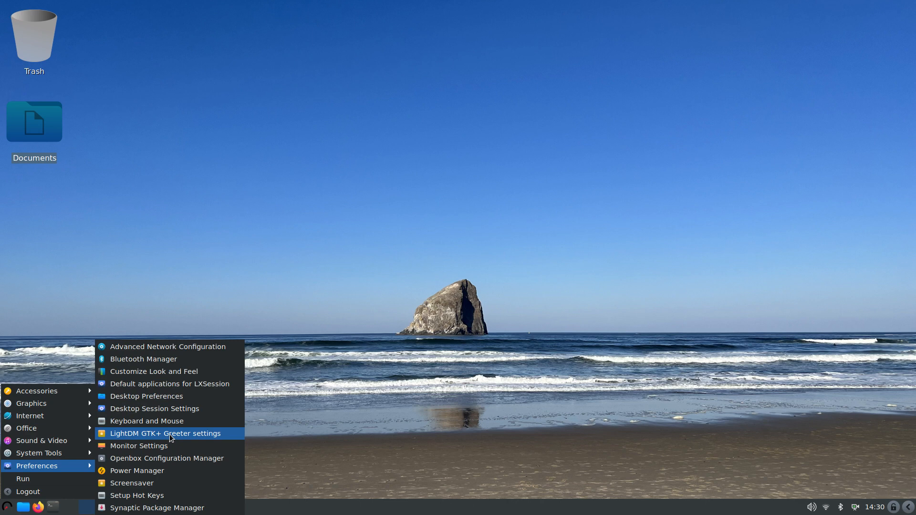
mouse_move(139, 445)
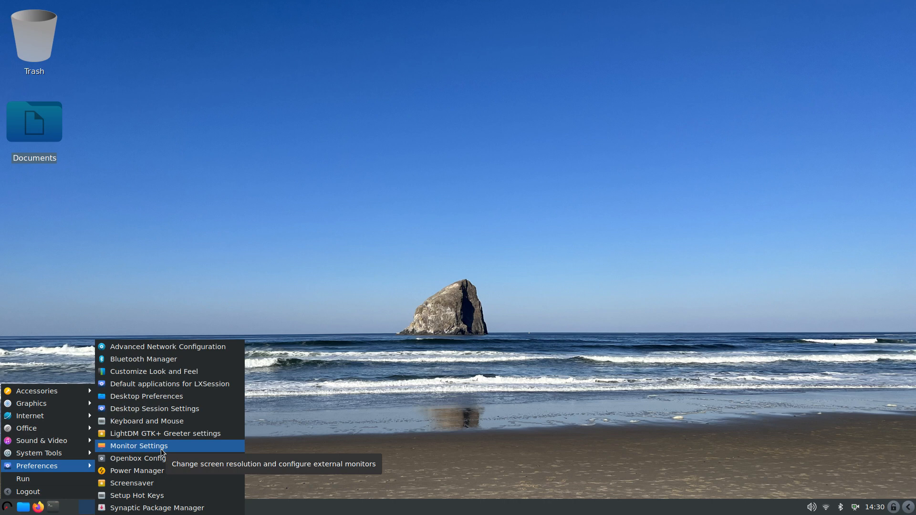
mouse_move(164, 458)
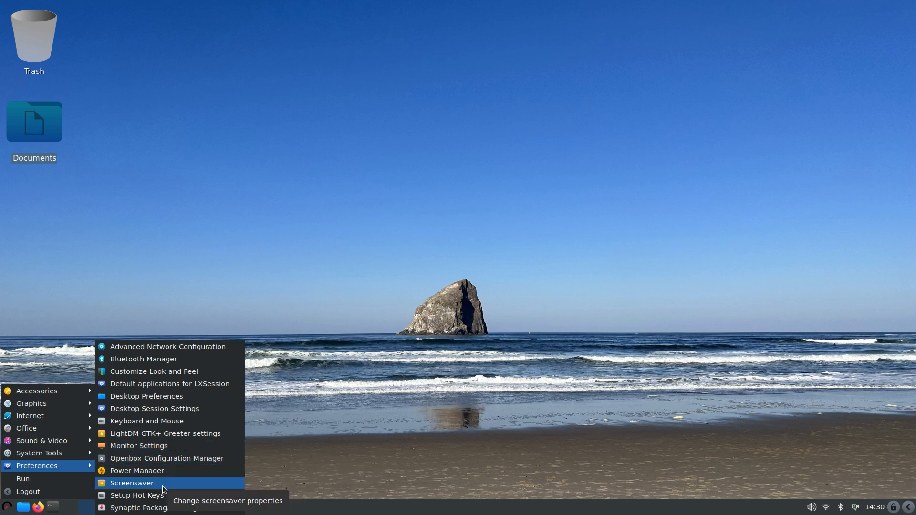
mouse_move(134, 508)
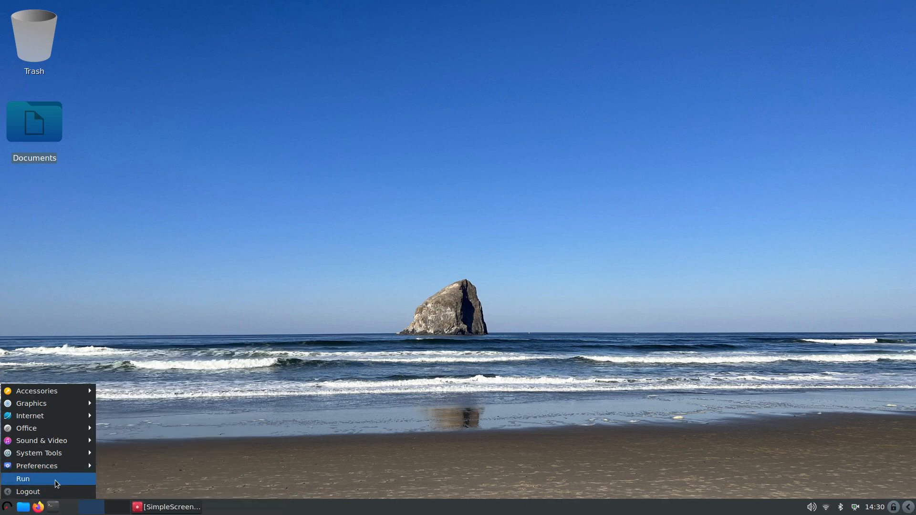
mouse_move(8, 492)
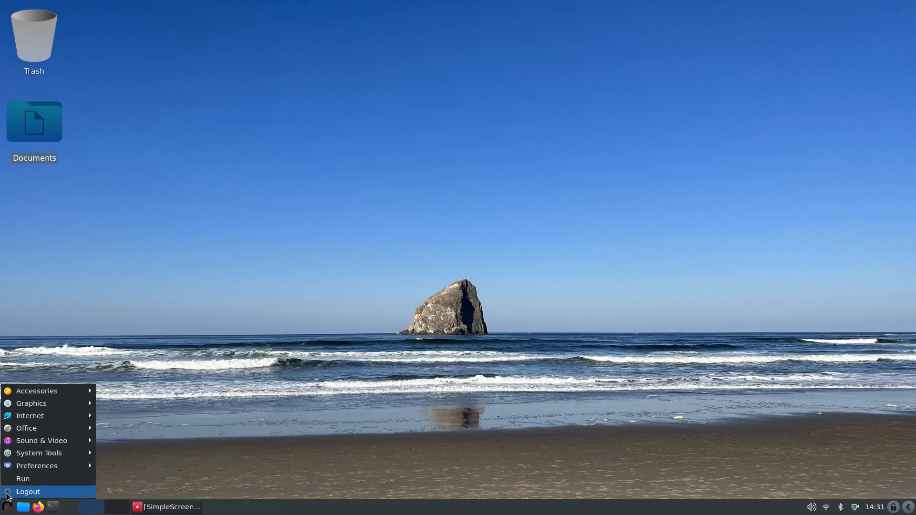
click(28, 492)
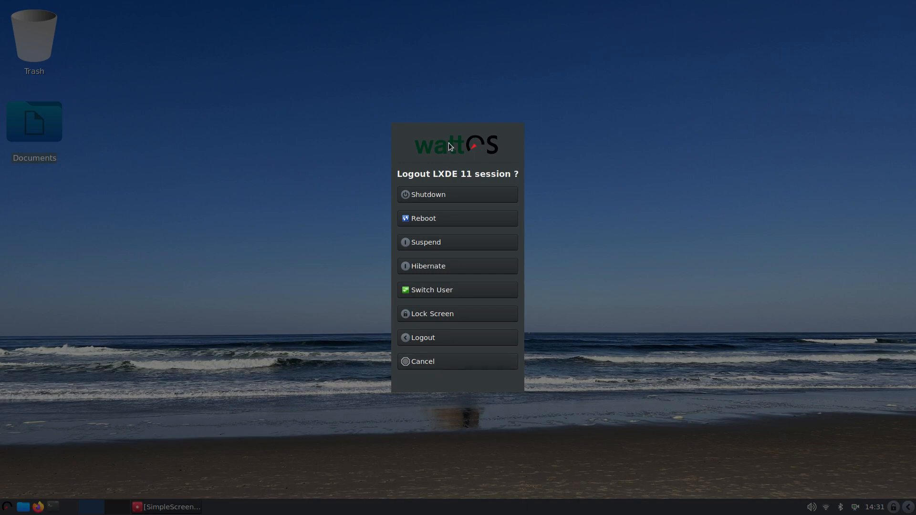
mouse_move(432, 376)
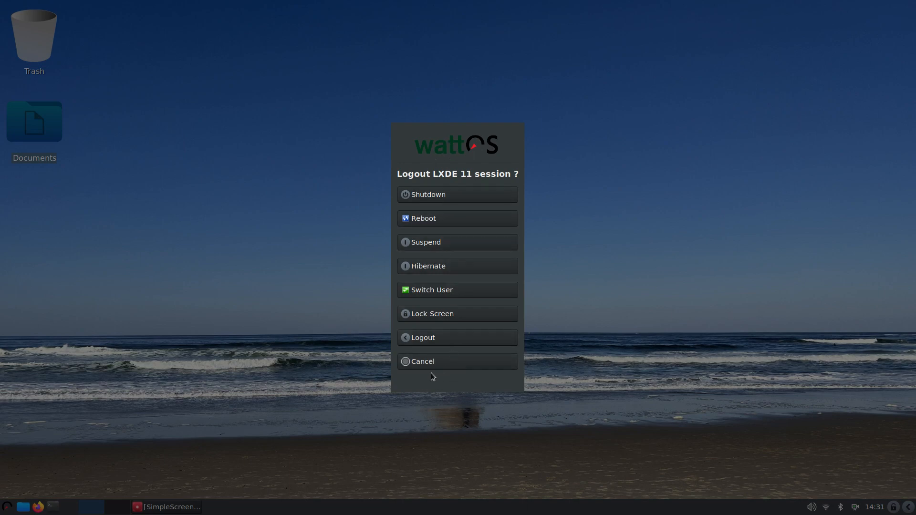
click(457, 361)
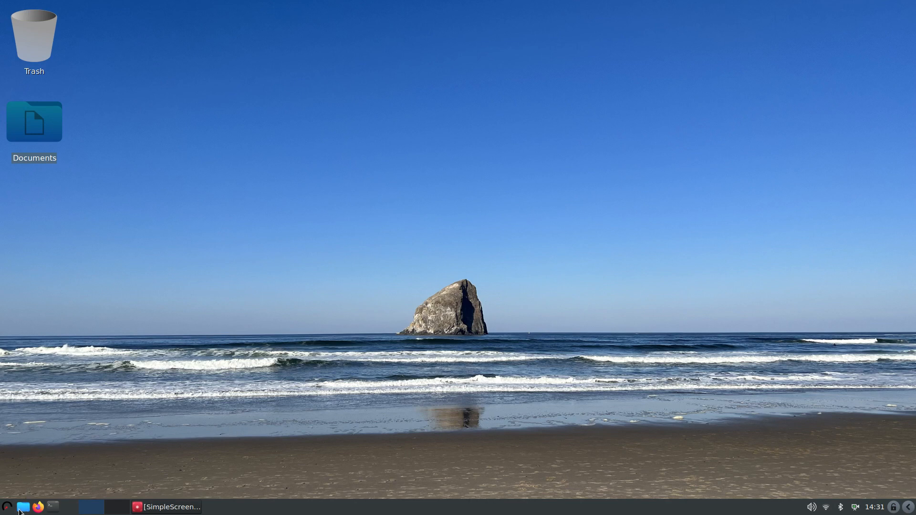
mouse_move(6, 508)
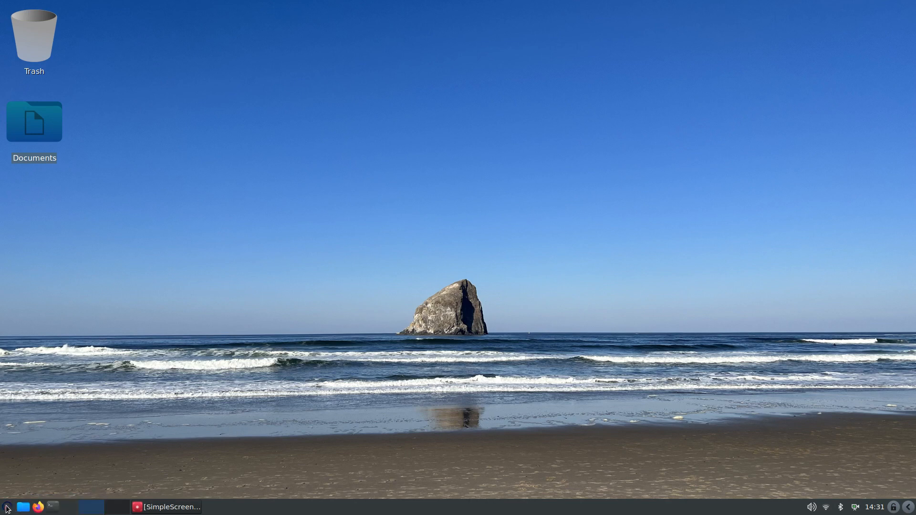
Launch Synaptic Package Manager from the Preferences menu, reaching its authentication prompt
click(5, 506)
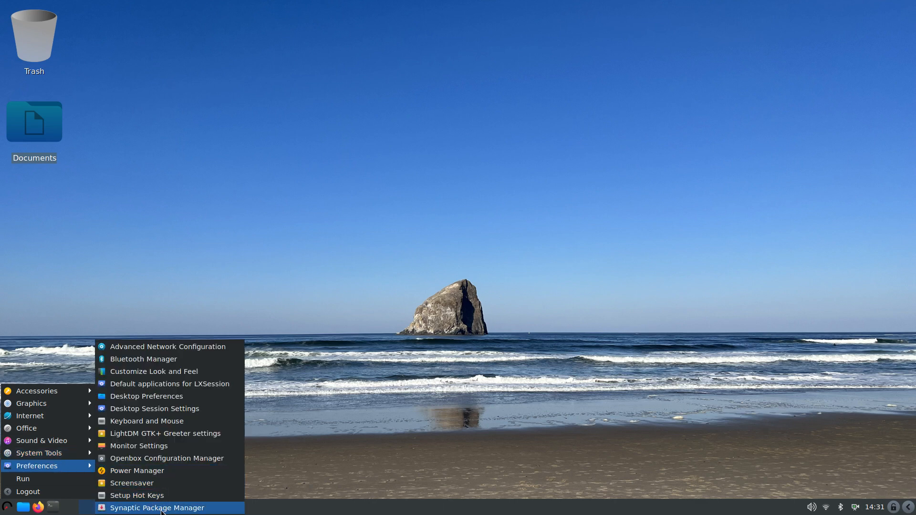
click(157, 508)
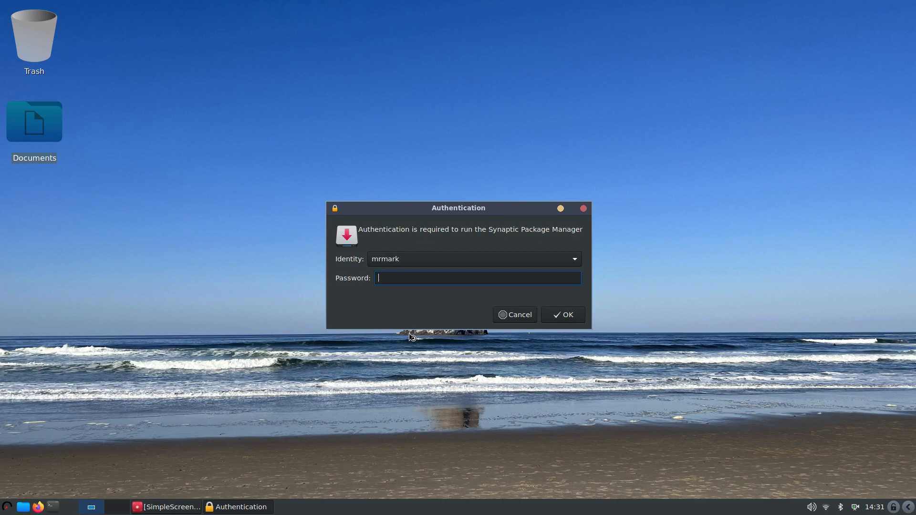
Authenticate into Synaptic, then check its About dialog showing version 0.90.2
click(514, 314)
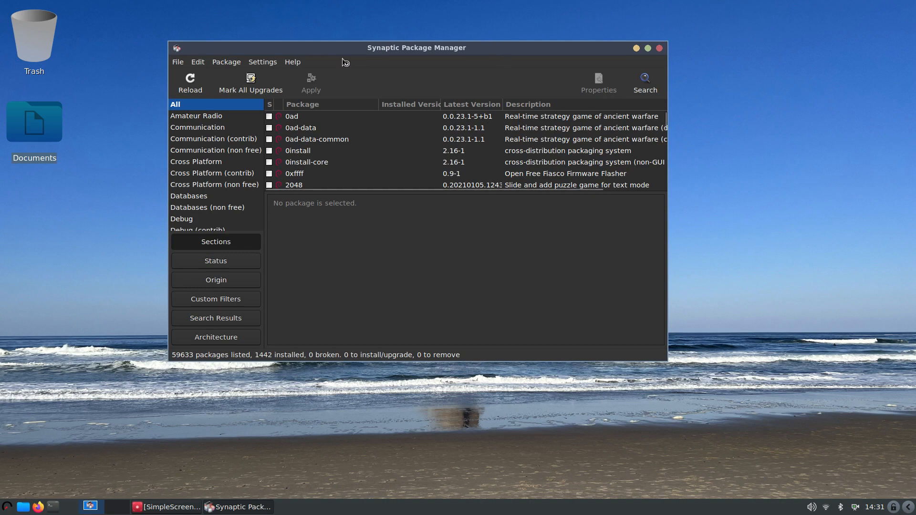
click(292, 62)
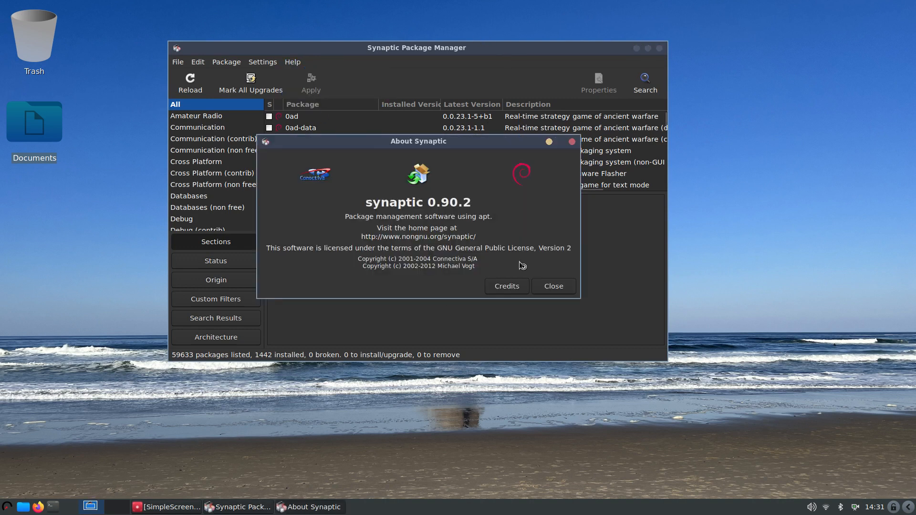
mouse_move(555, 269)
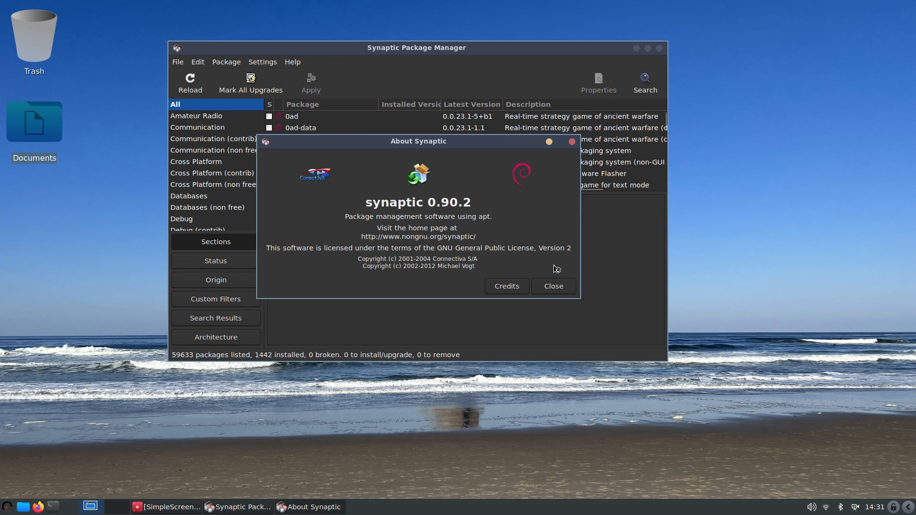
click(553, 286)
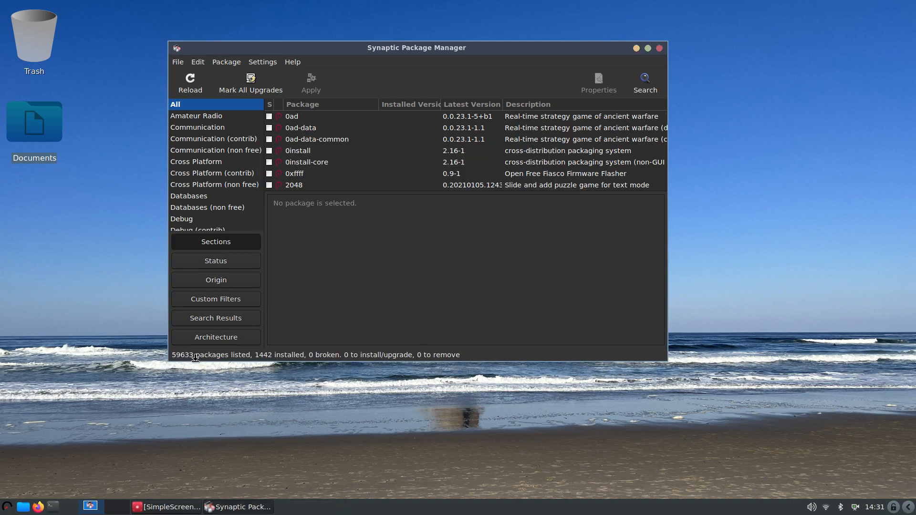
mouse_move(195, 369)
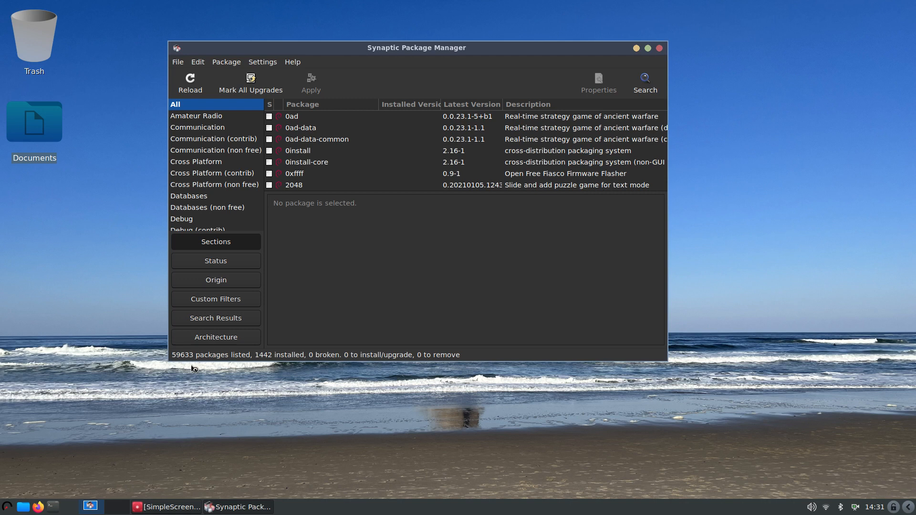
mouse_move(278, 369)
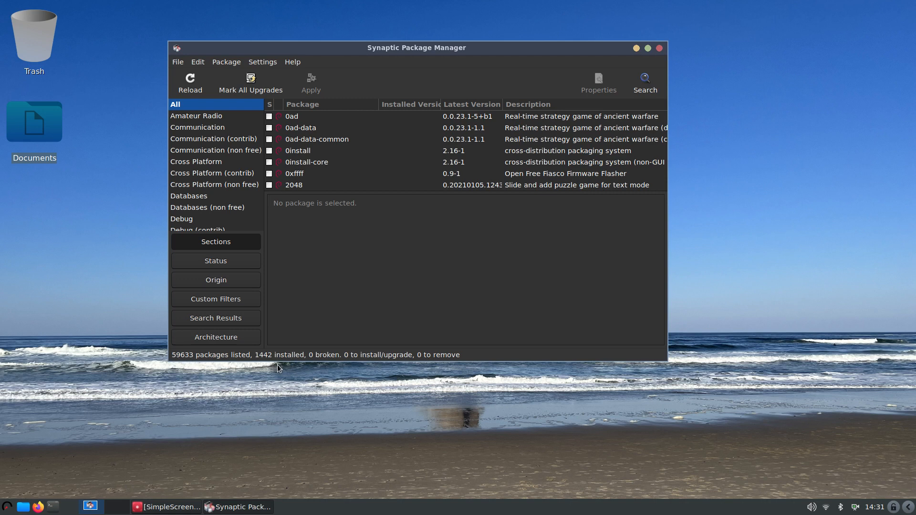
mouse_move(257, 300)
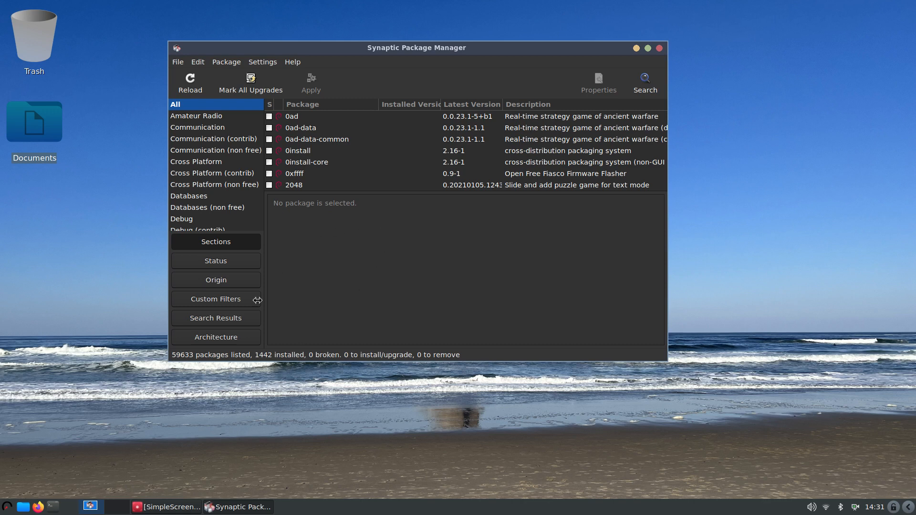
mouse_move(360, 272)
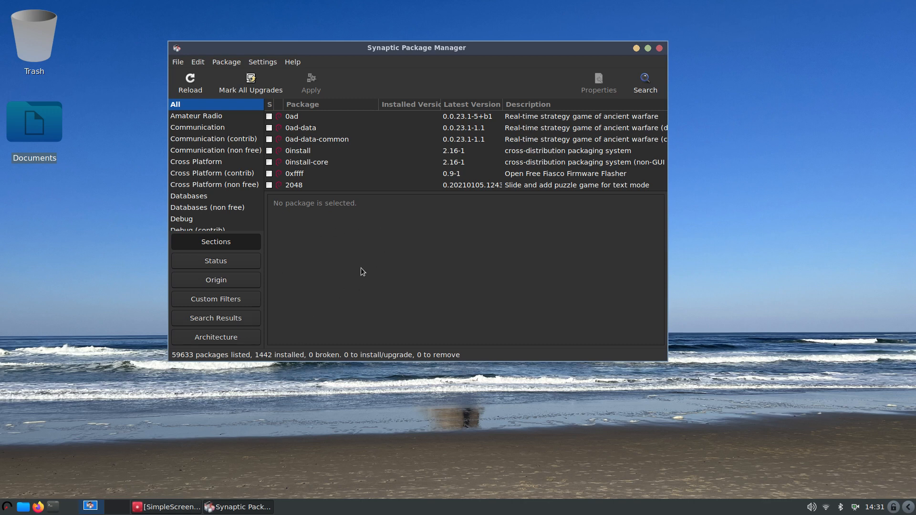
mouse_move(468, 196)
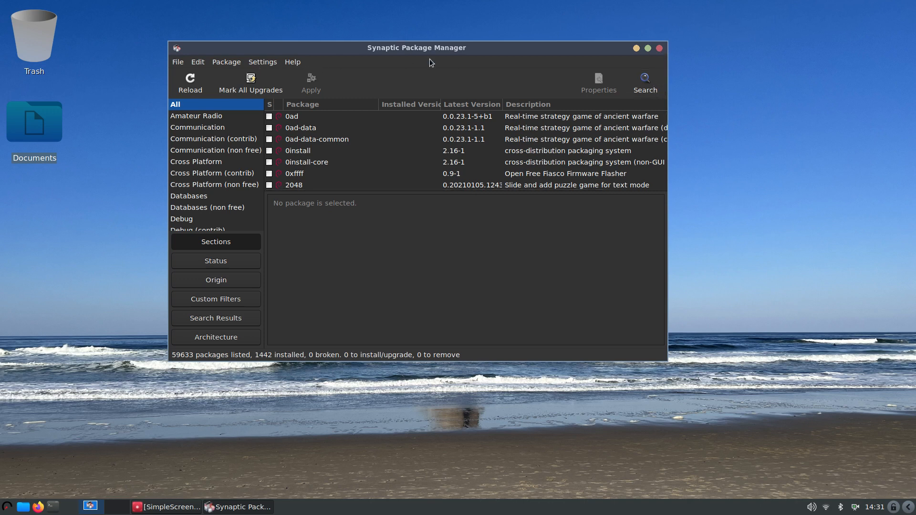
click(263, 62)
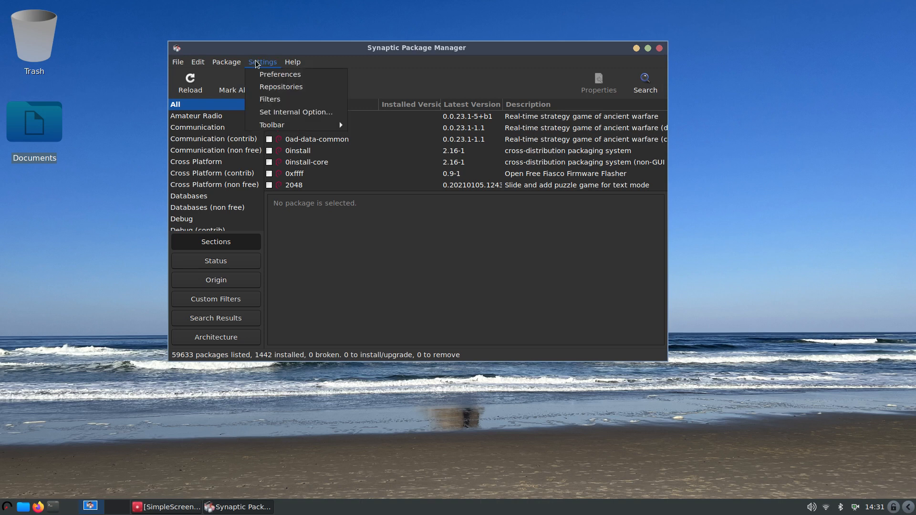
mouse_move(281, 86)
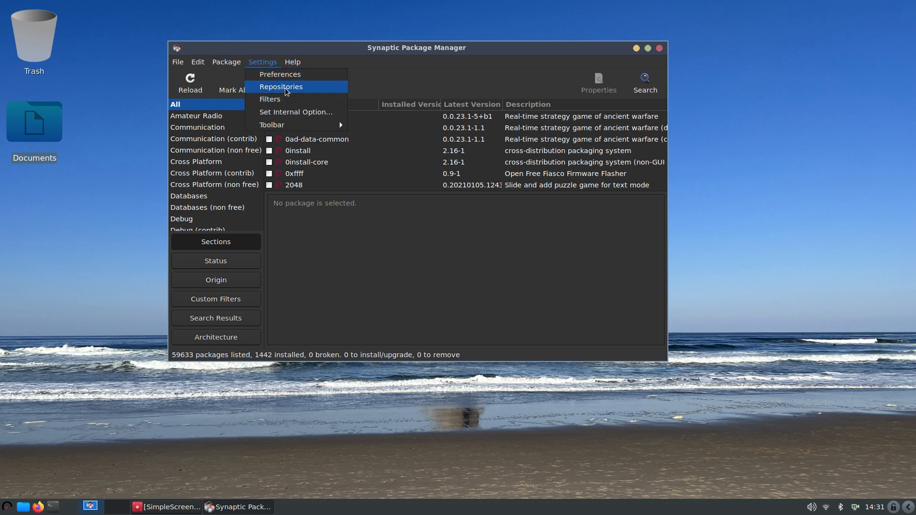
click(280, 86)
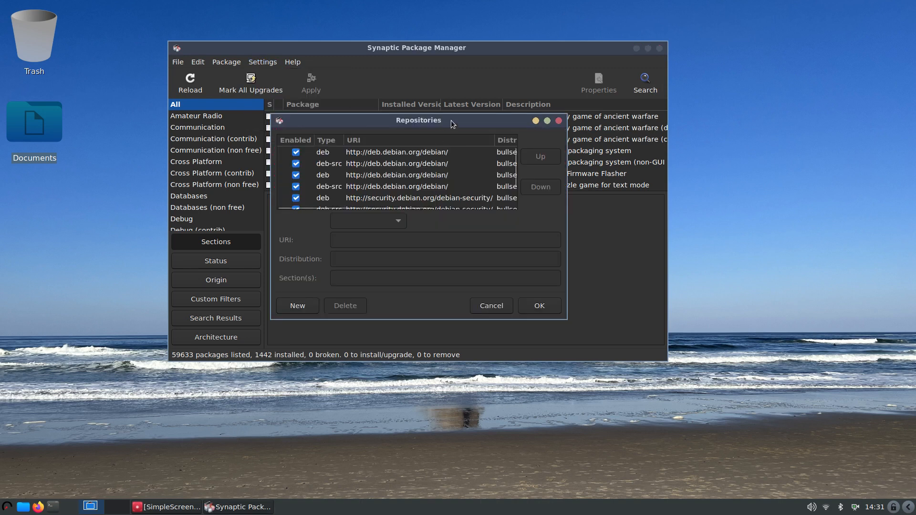
drag(418, 120, 450, 84)
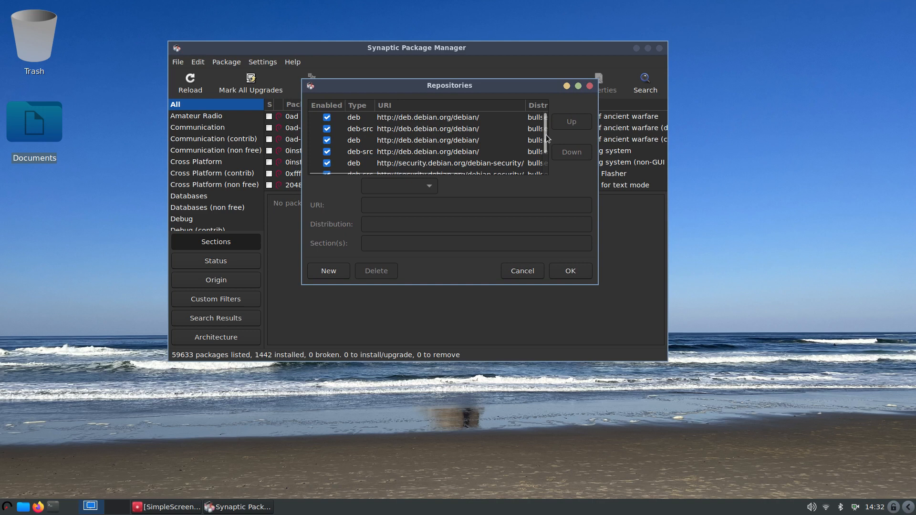
scroll(down, 3)
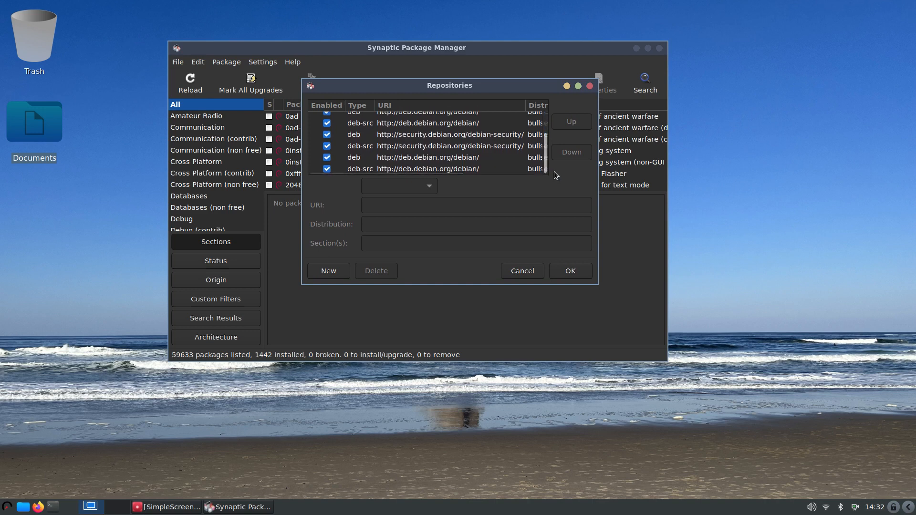
click(523, 271)
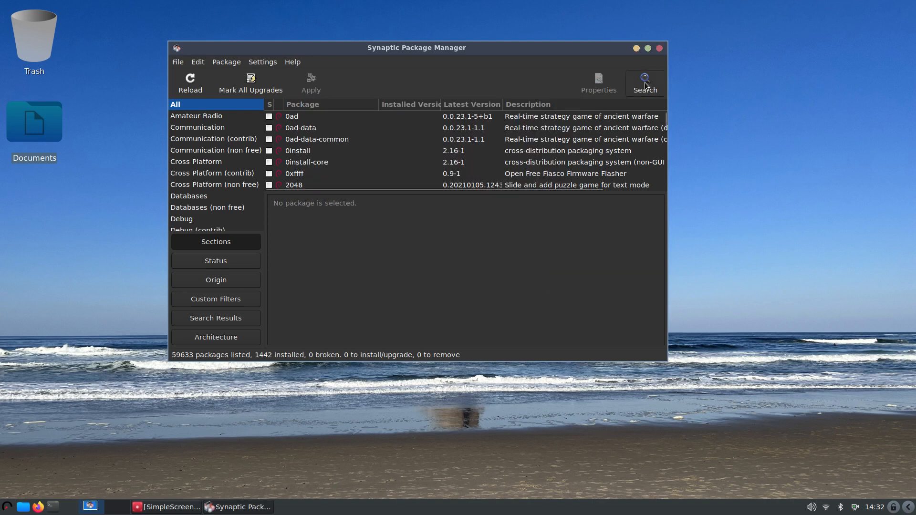
Search package names only for 'variety', listing the single variety 0.8.5-1 wallpaper changer
click(645, 80)
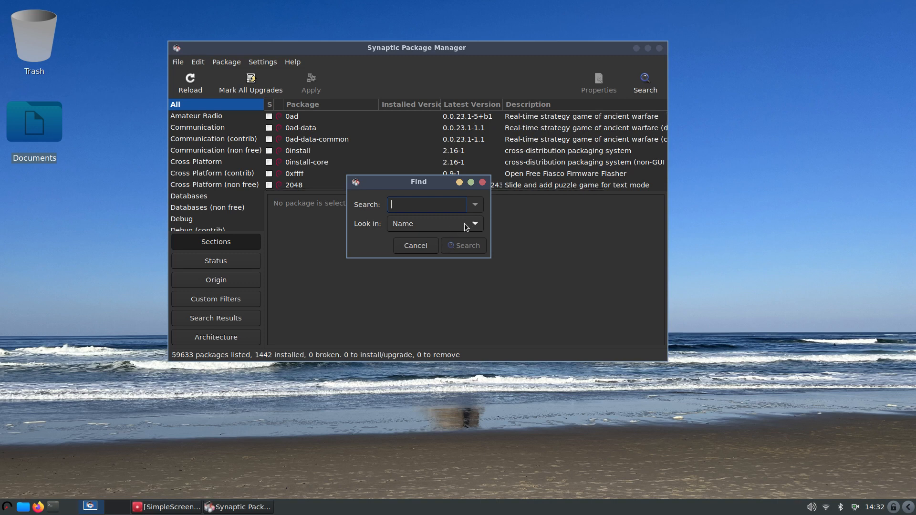
text(variety)
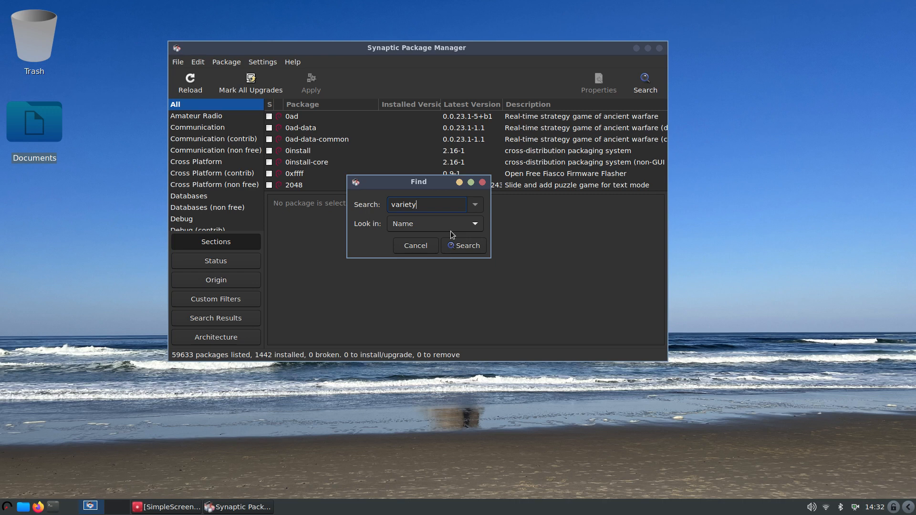
mouse_move(434, 229)
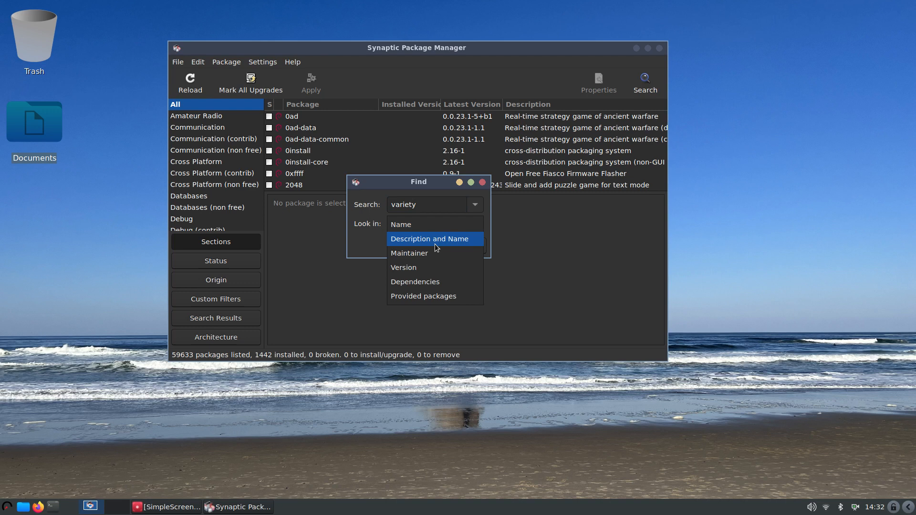
click(430, 238)
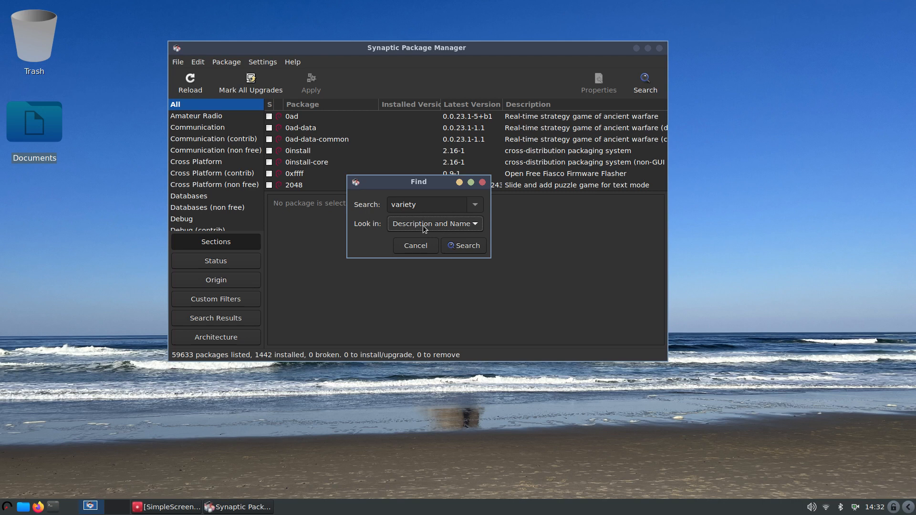
click(435, 223)
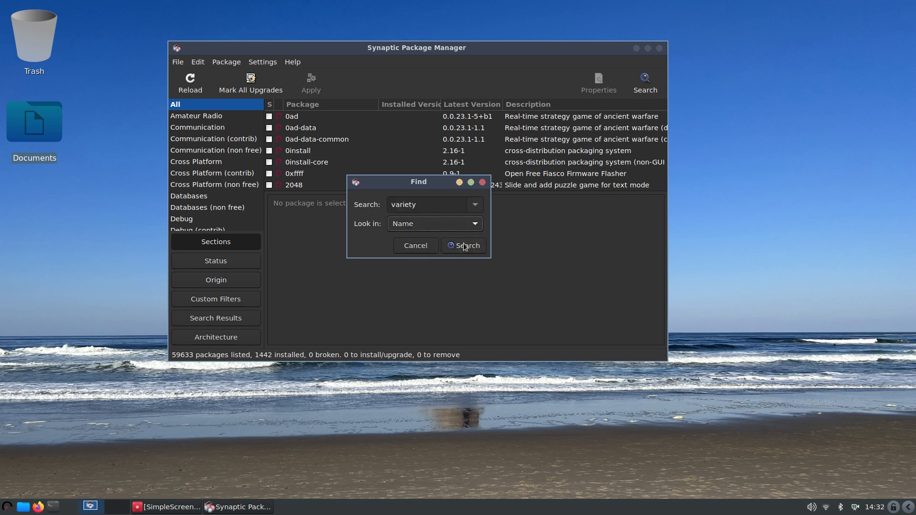
click(465, 246)
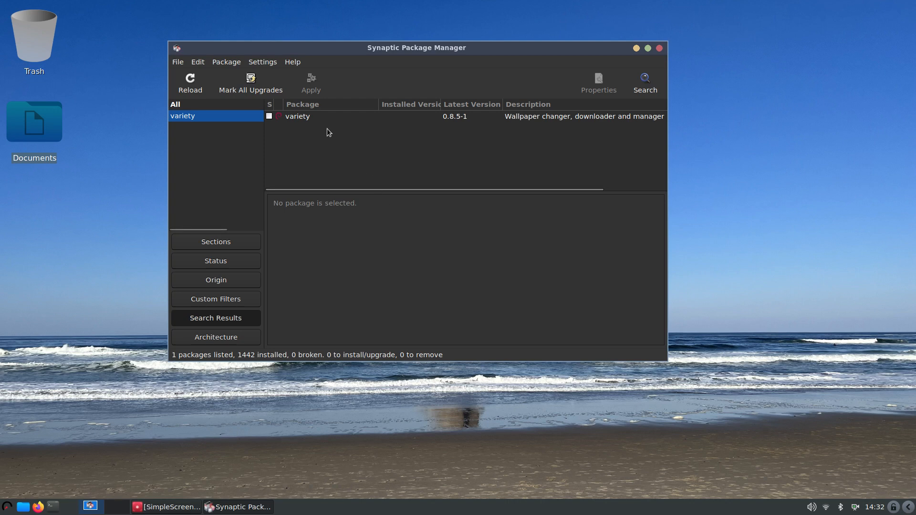
Review Settings > Preferences unchanged, then select the variety package to show its description
click(262, 61)
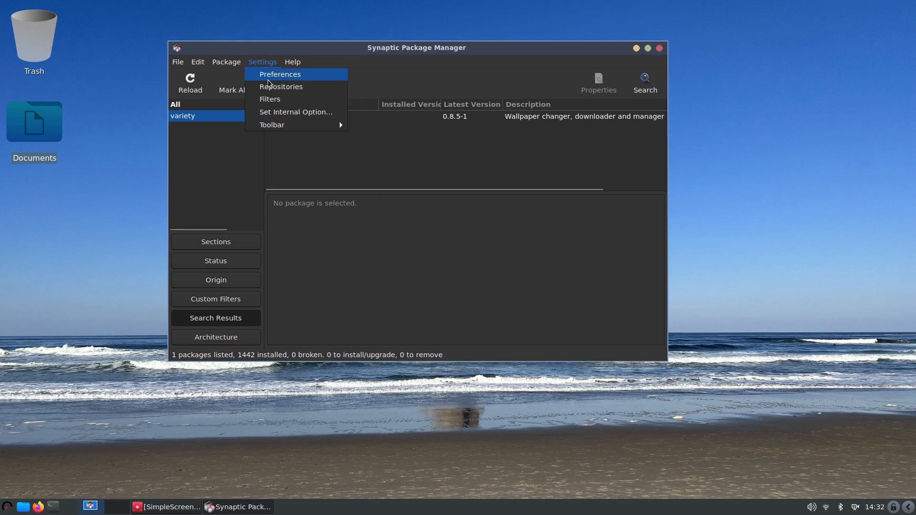
click(279, 74)
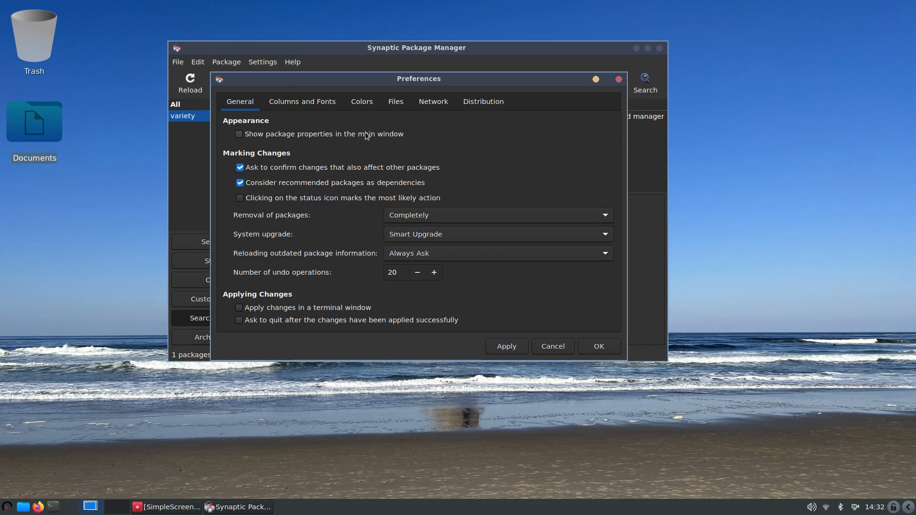
mouse_move(478, 240)
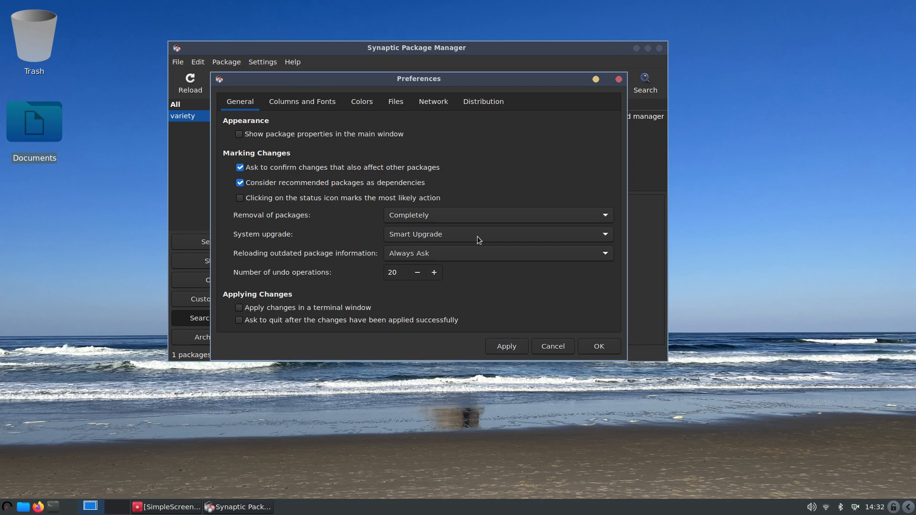
click(552, 347)
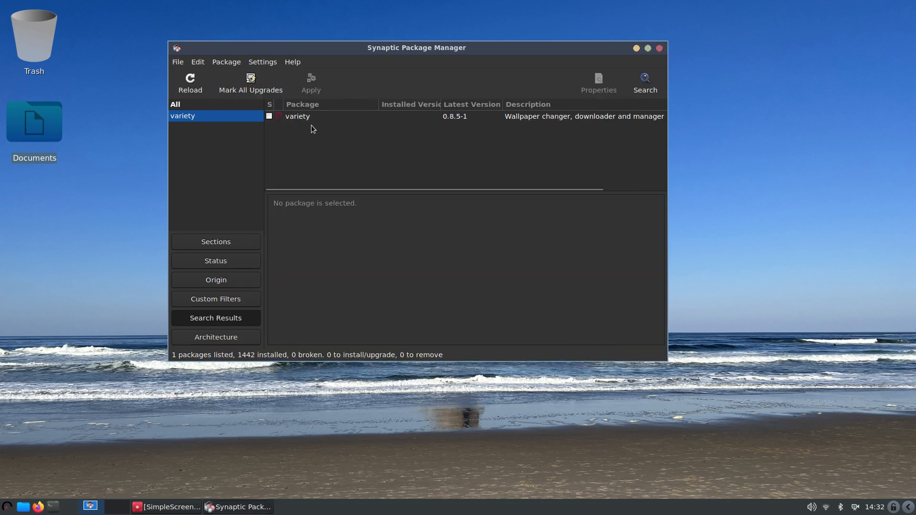
click(298, 115)
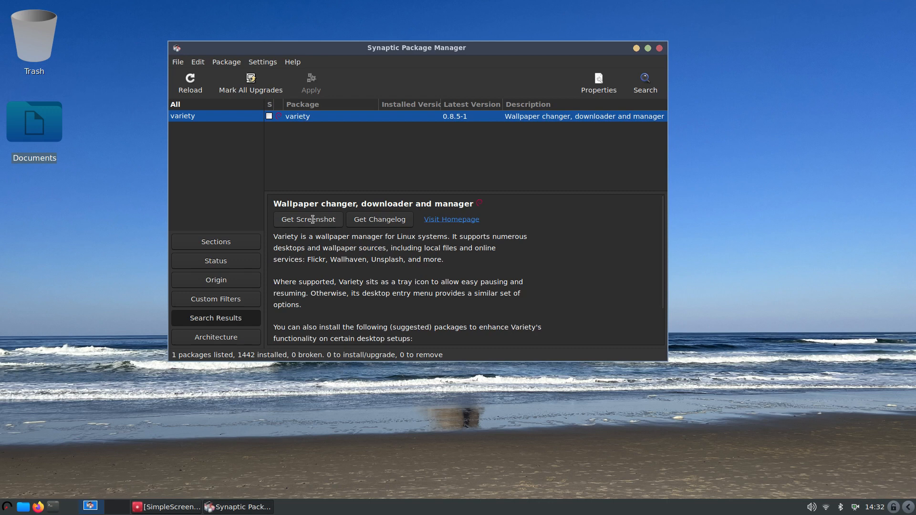
Fetch the variety package's screenshot showing its preferences window
click(876, 508)
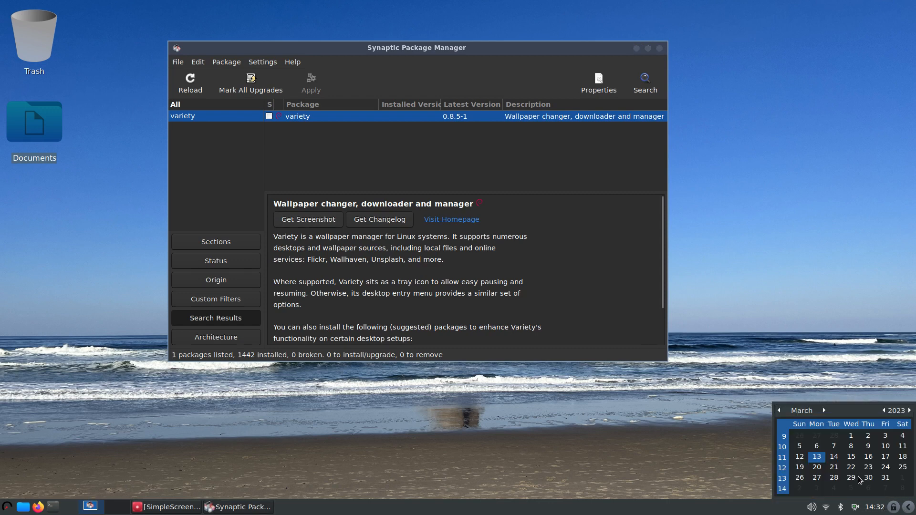
mouse_move(310, 161)
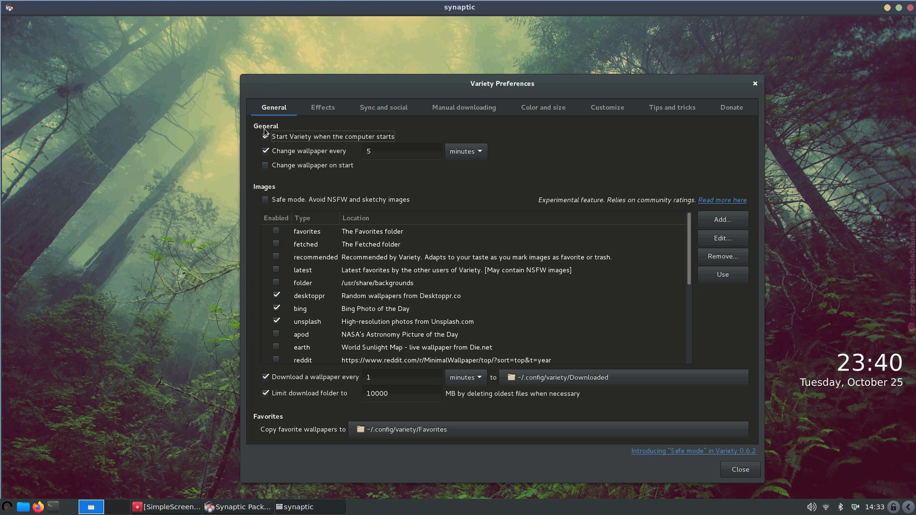
click(265, 137)
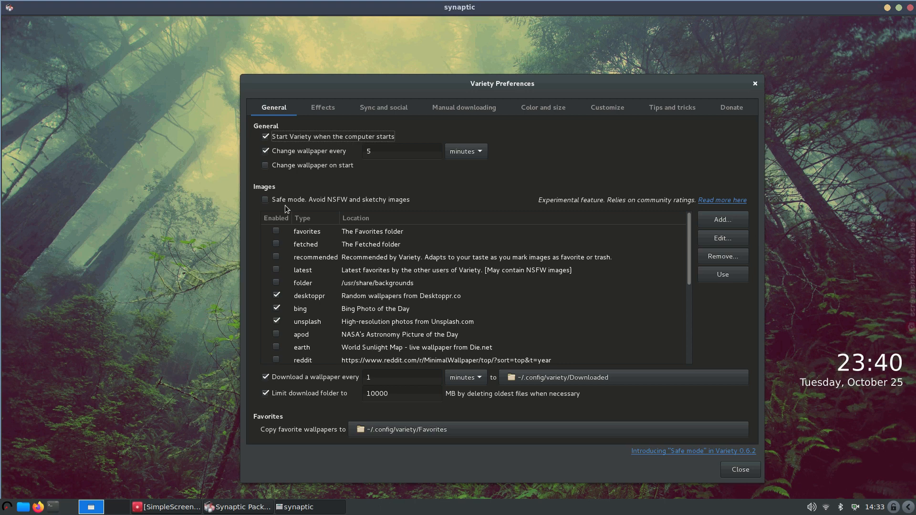
mouse_move(528, 274)
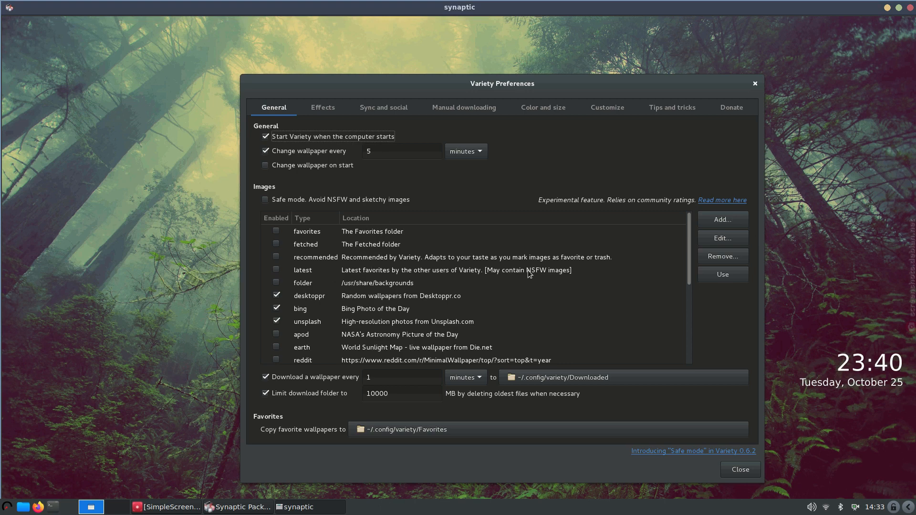
mouse_move(471, 281)
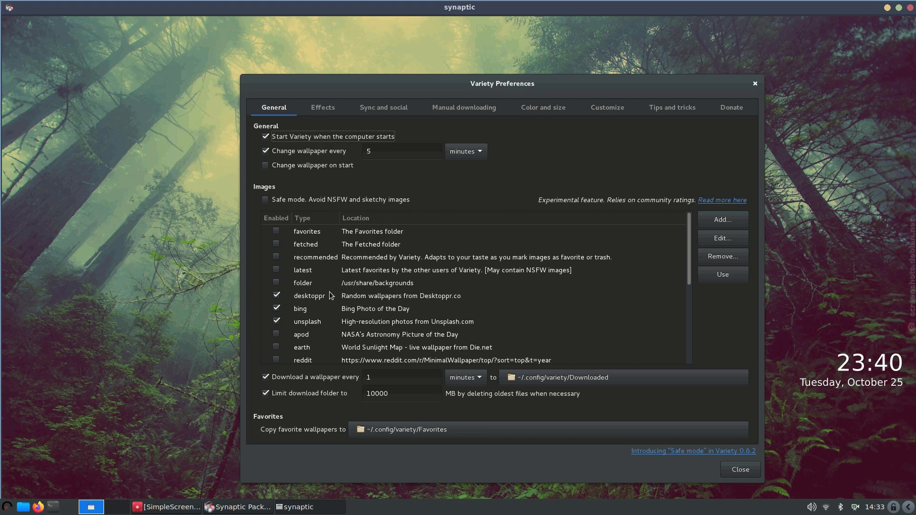
mouse_move(392, 356)
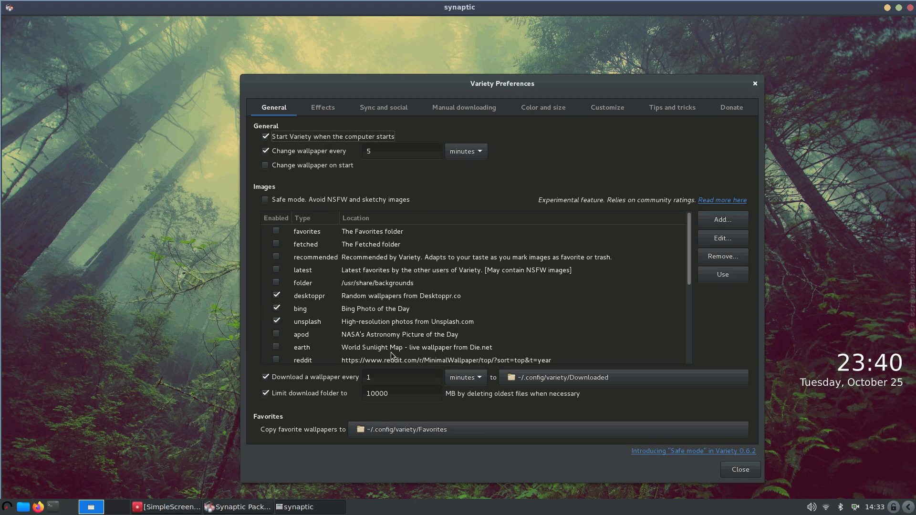
mouse_move(768, 369)
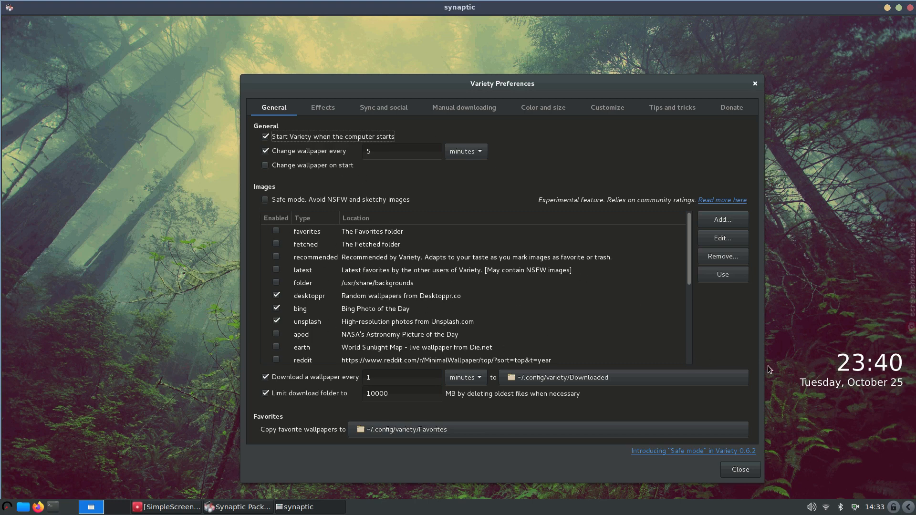
mouse_move(282, 272)
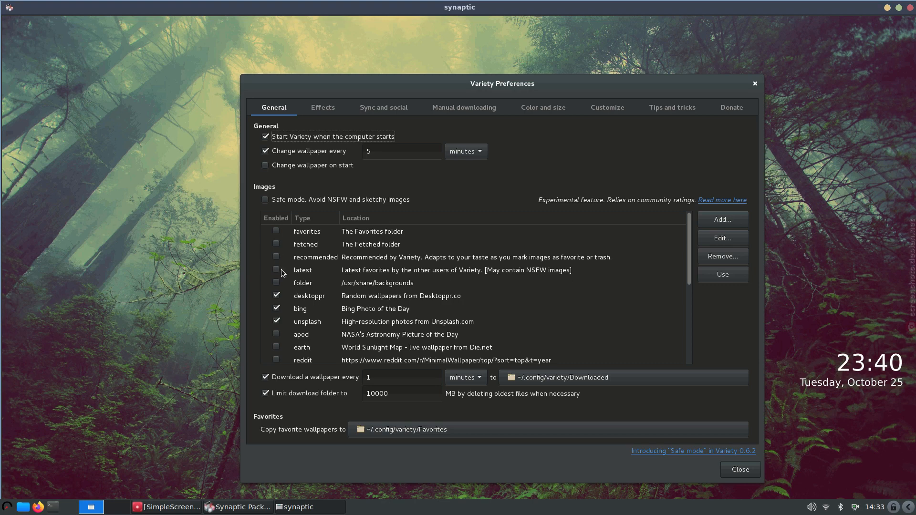
mouse_move(290, 250)
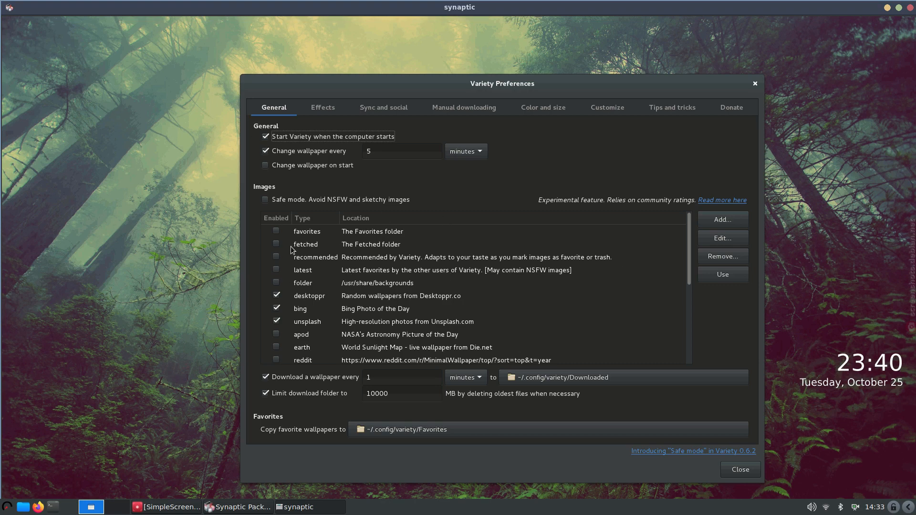
mouse_move(868, 483)
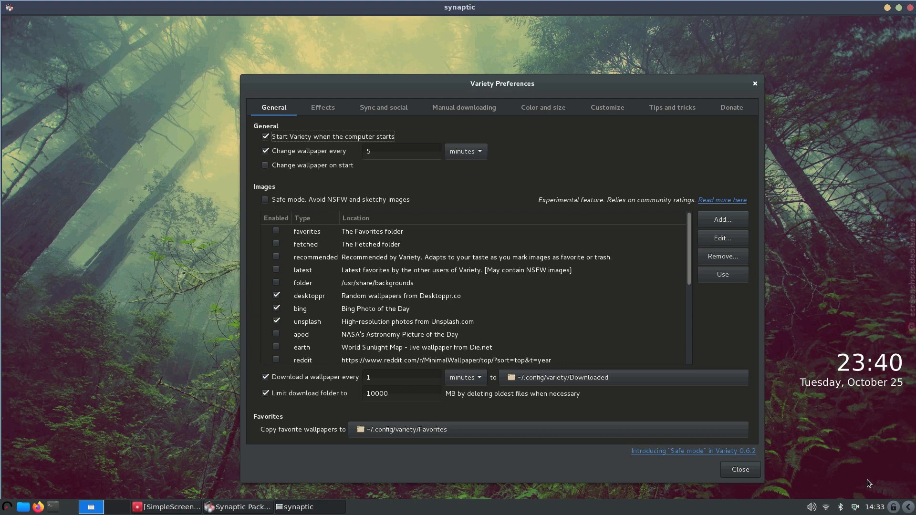
mouse_move(894, 13)
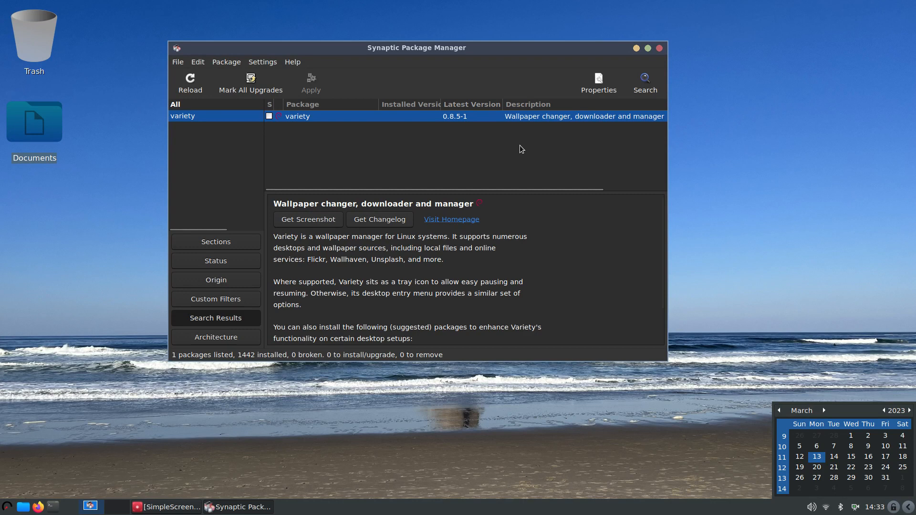
mouse_move(522, 165)
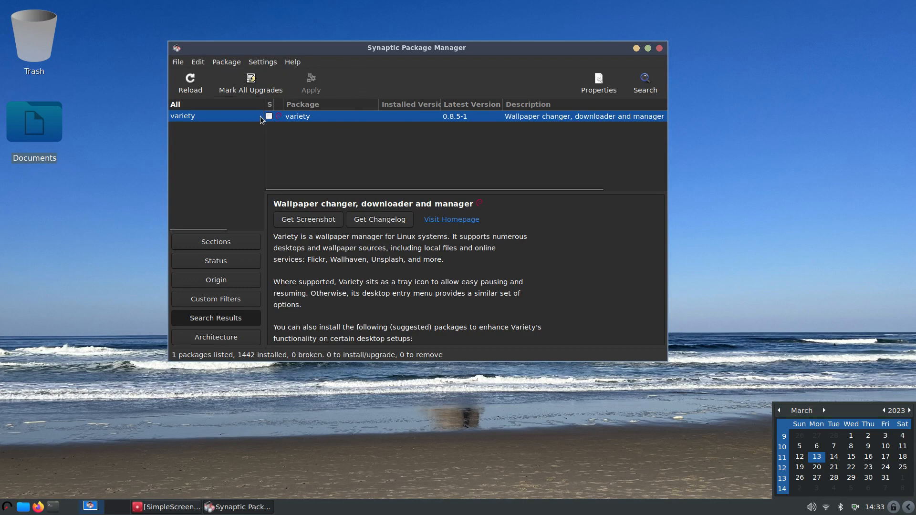
mouse_move(413, 120)
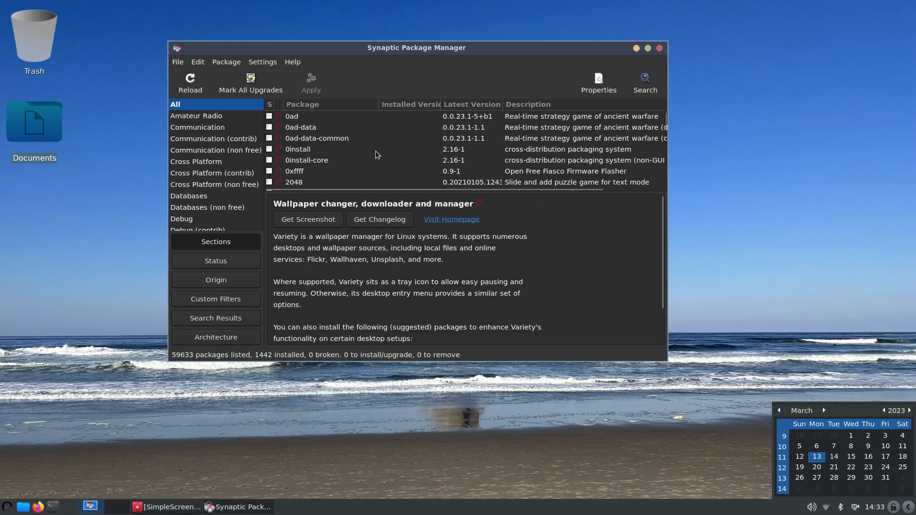
mouse_move(482, 333)
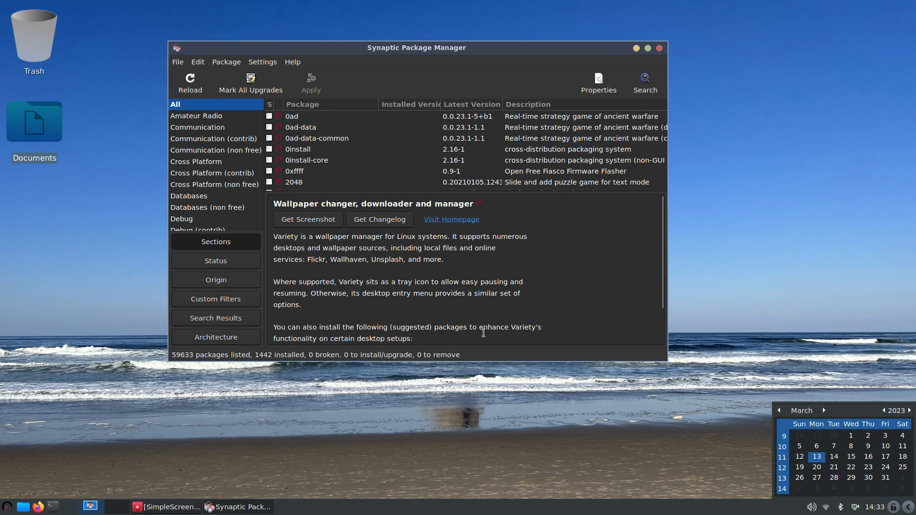
Close Synaptic Package Manager, leaving the plain beach desktop
click(659, 48)
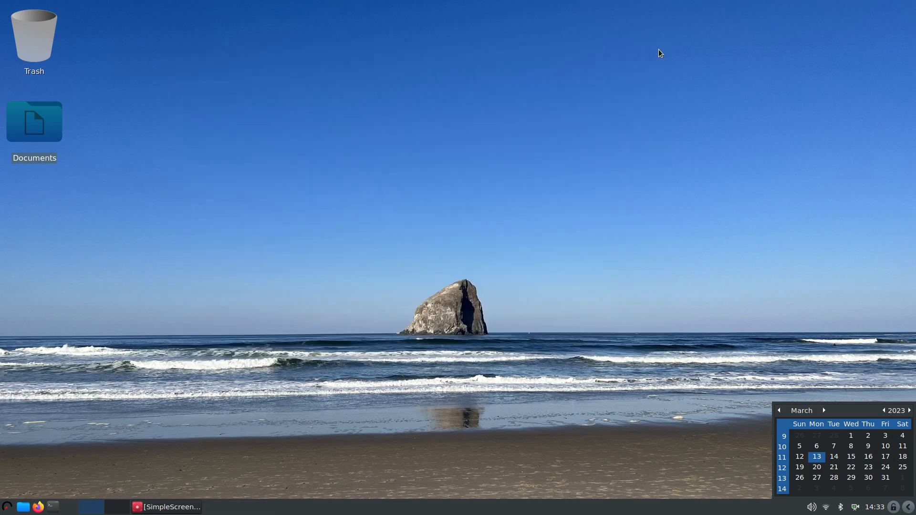
mouse_move(873, 513)
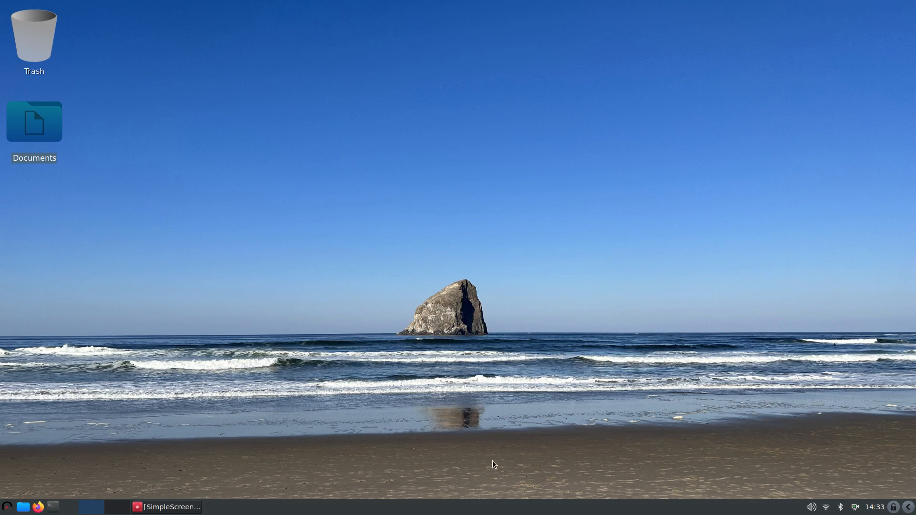
mouse_move(477, 454)
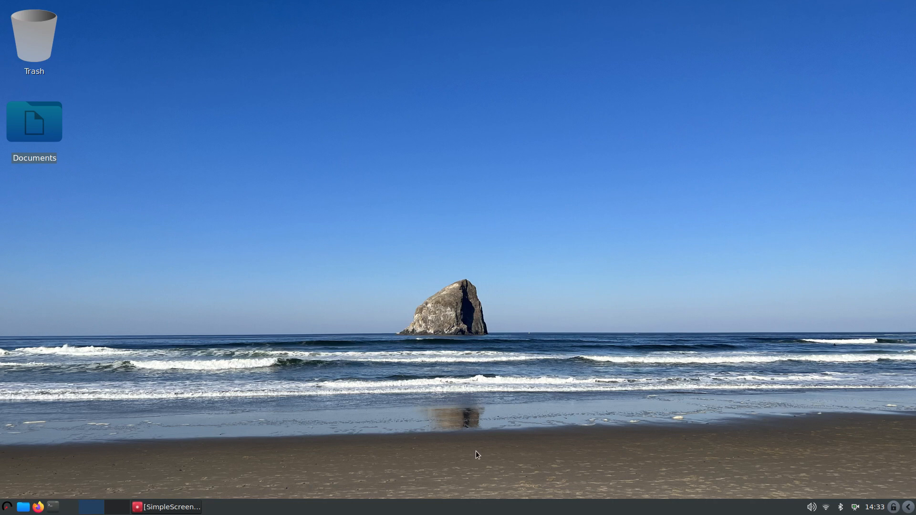